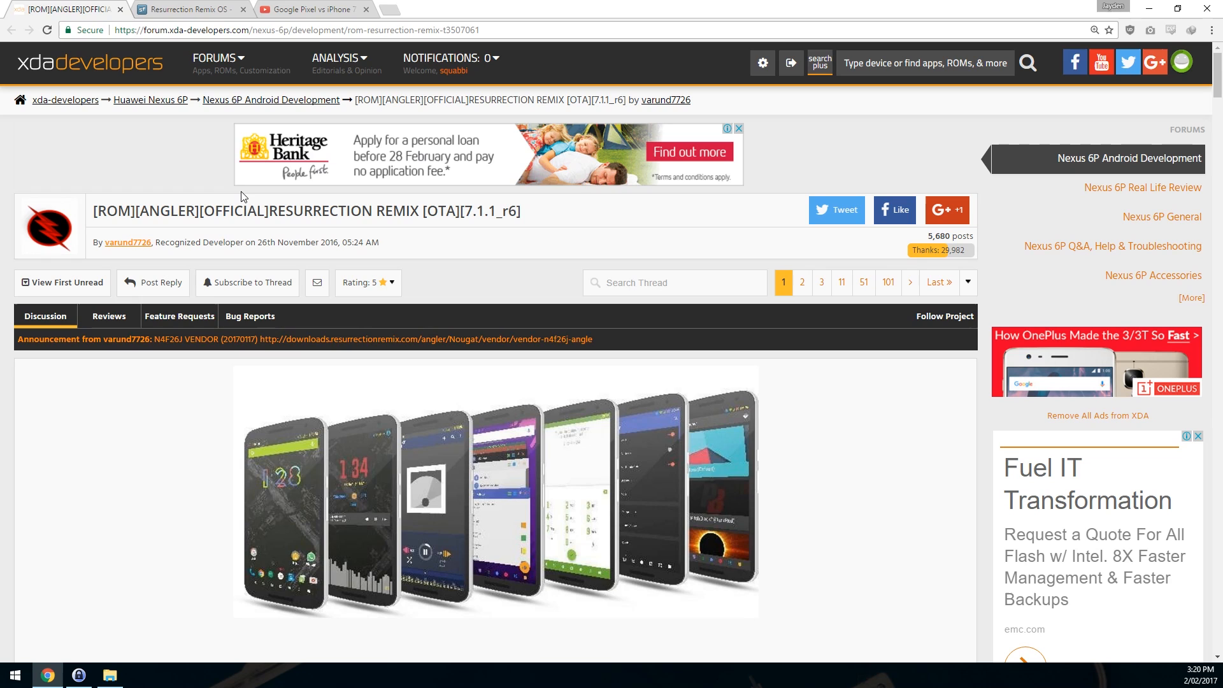
mouse_move(253, 192)
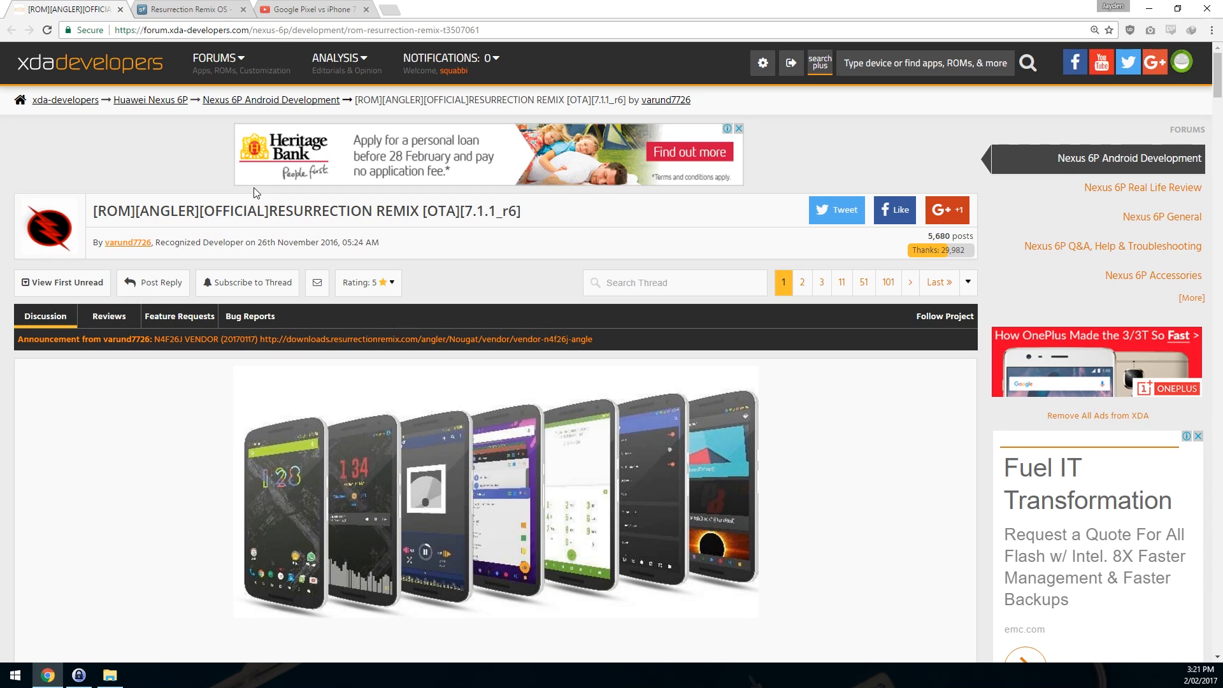
Step: Scroll to the thread's Installation Files and open the Gapps 7.1 link in a new tab
scroll("down", 3)
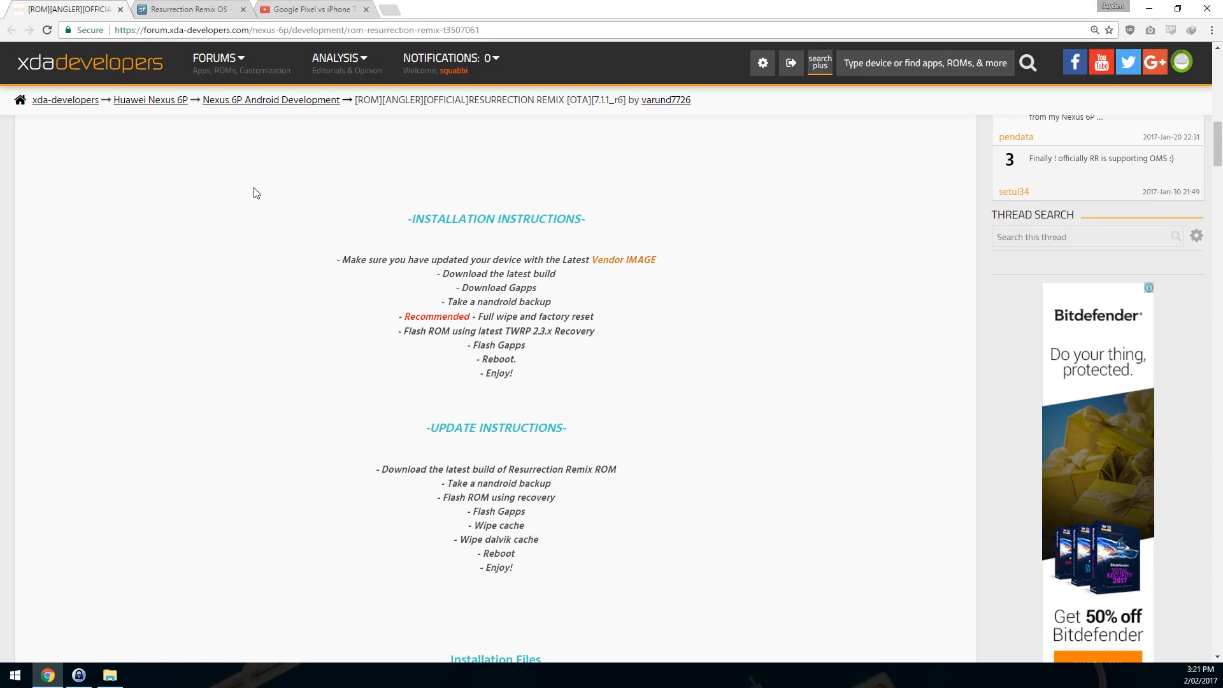
scroll("down", 3)
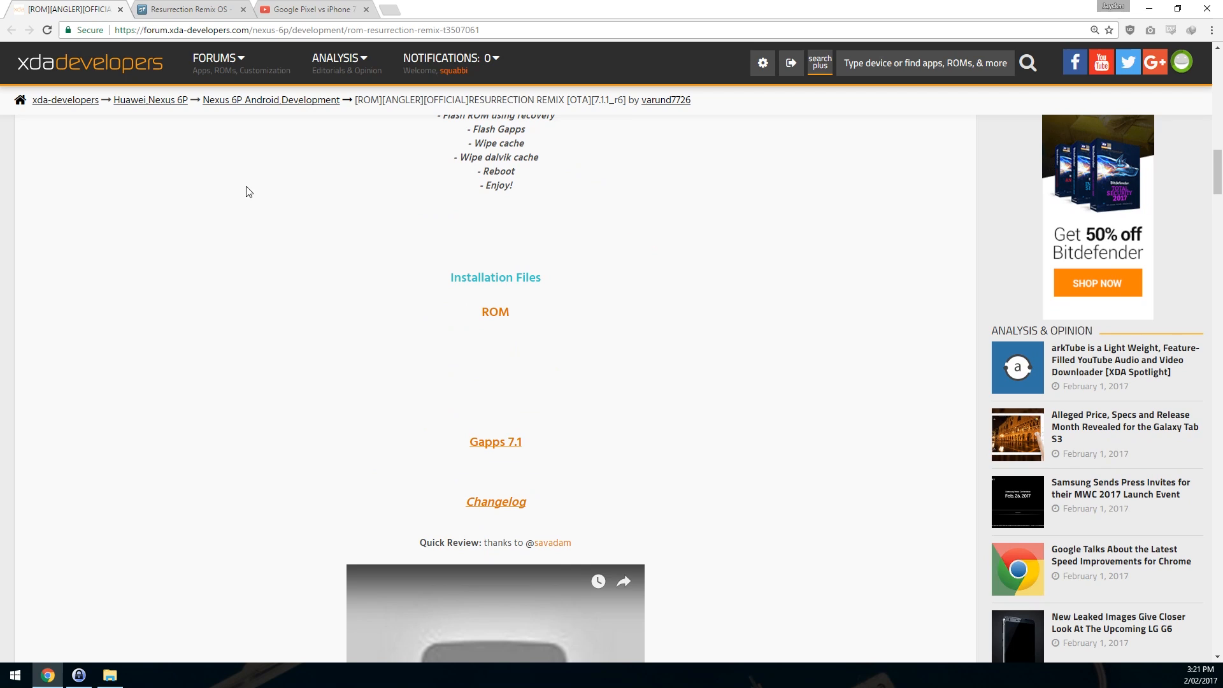
mouse_move(466, 452)
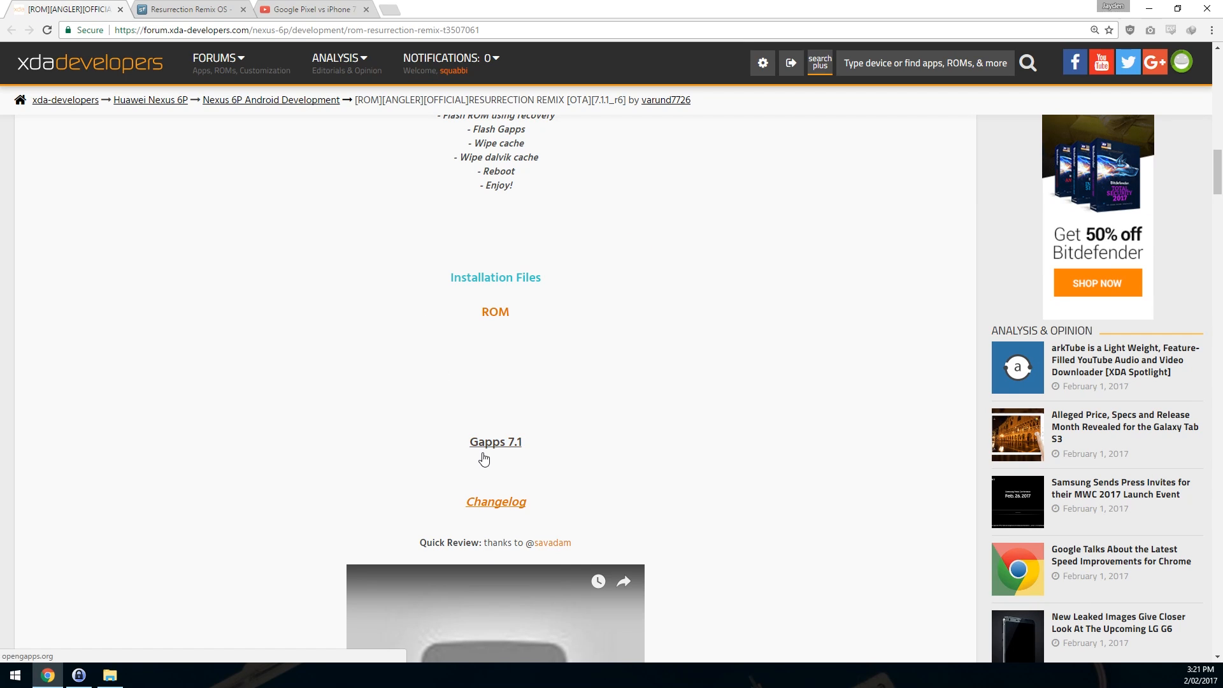
left_click(495, 442)
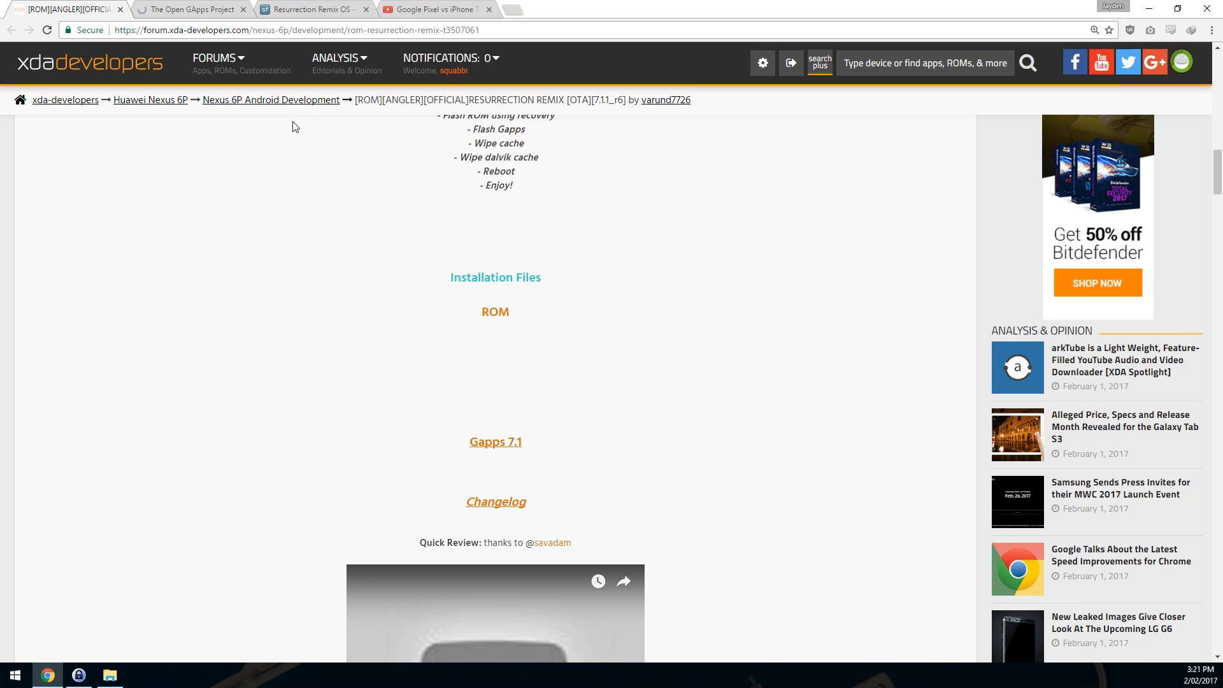
mouse_move(181, 160)
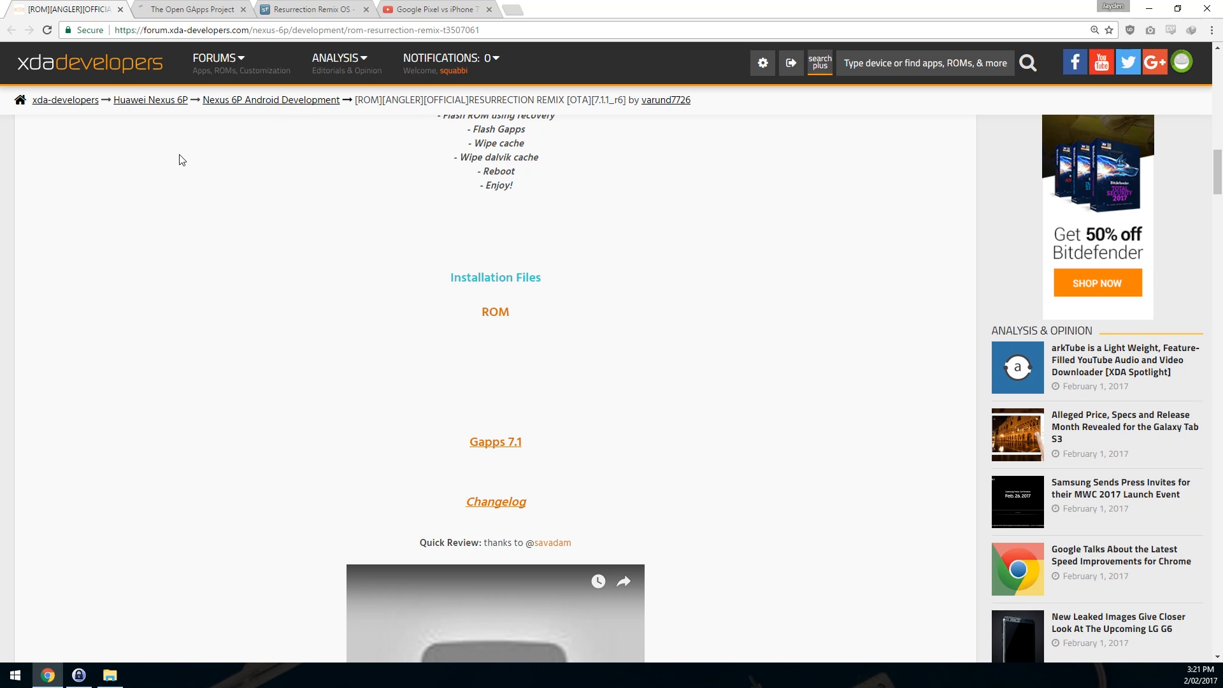
mouse_move(485, 316)
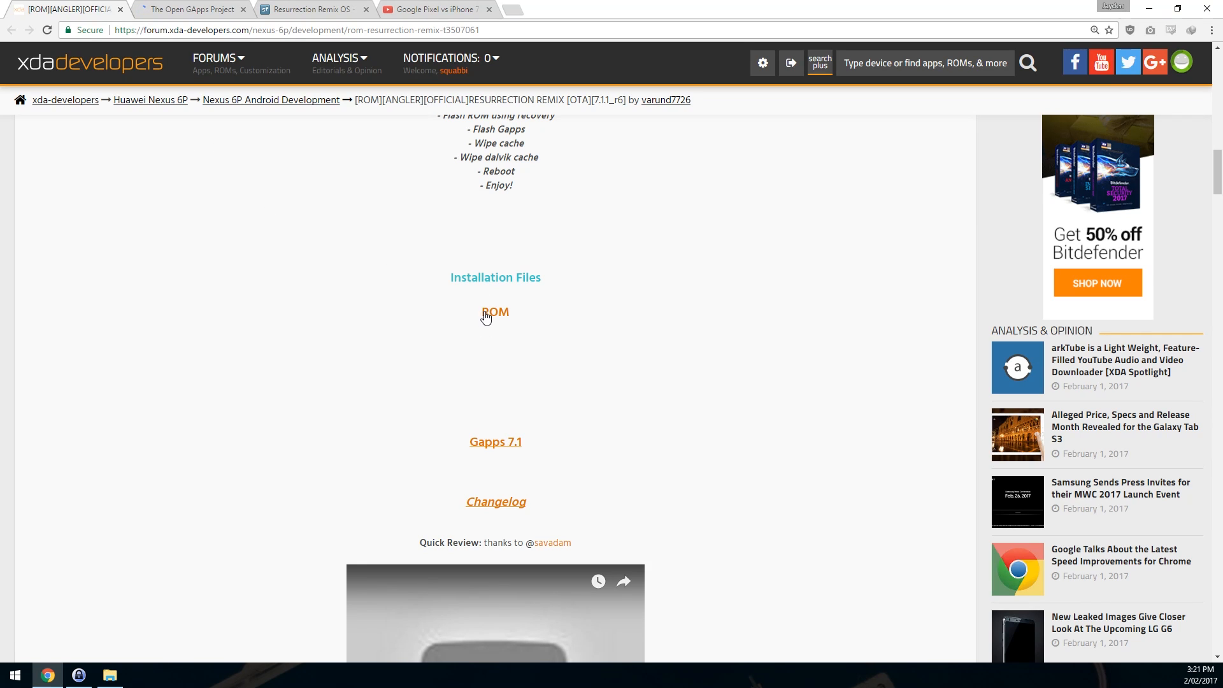
Step: Download the newest RR-N angler zip and vendor-n4f26j-angler.img, then return to Open GApps
left_click(496, 313)
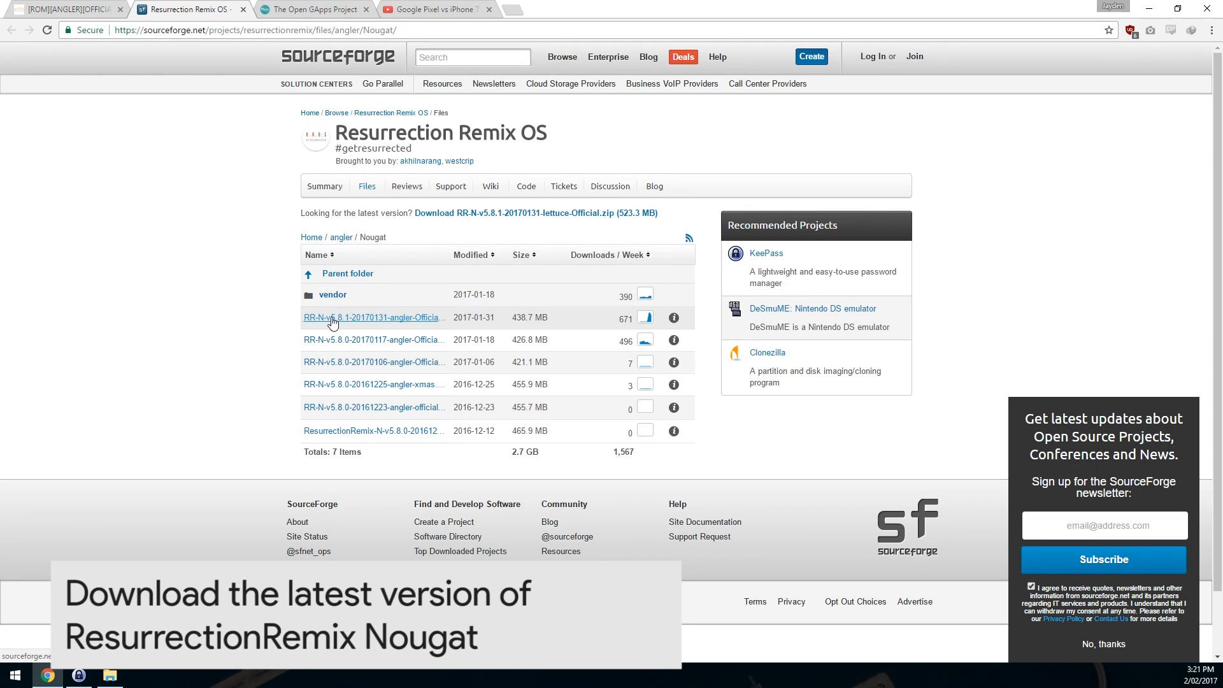
mouse_move(374, 317)
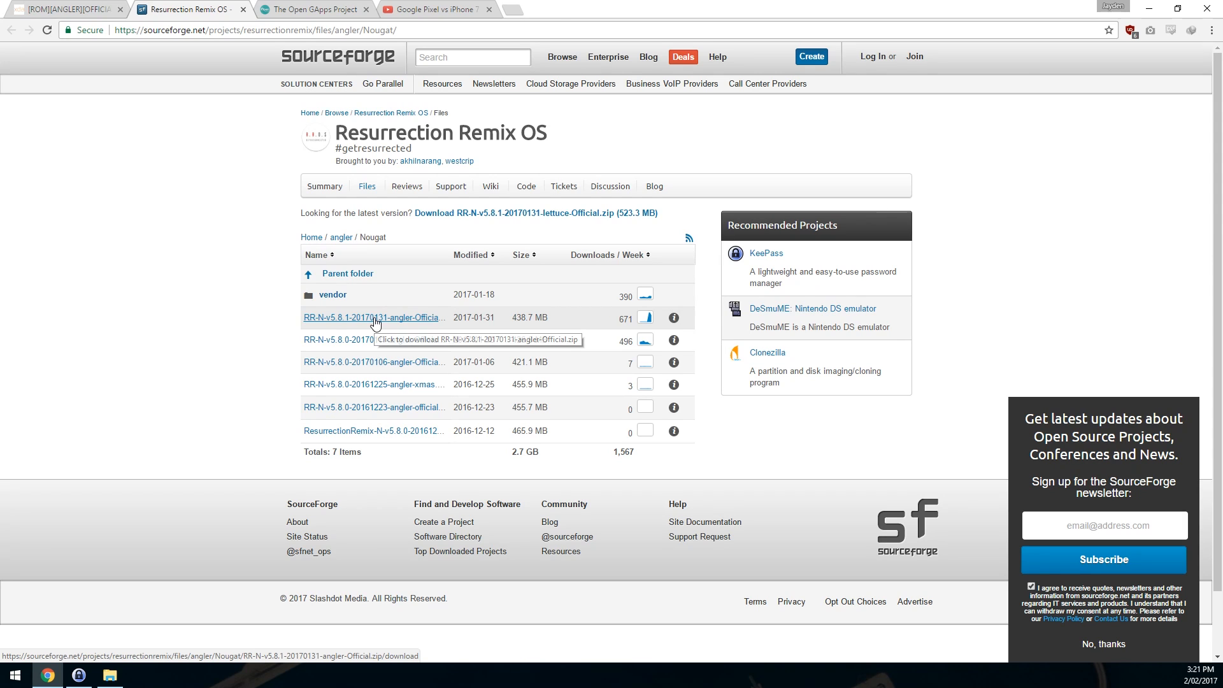
left_click(374, 317)
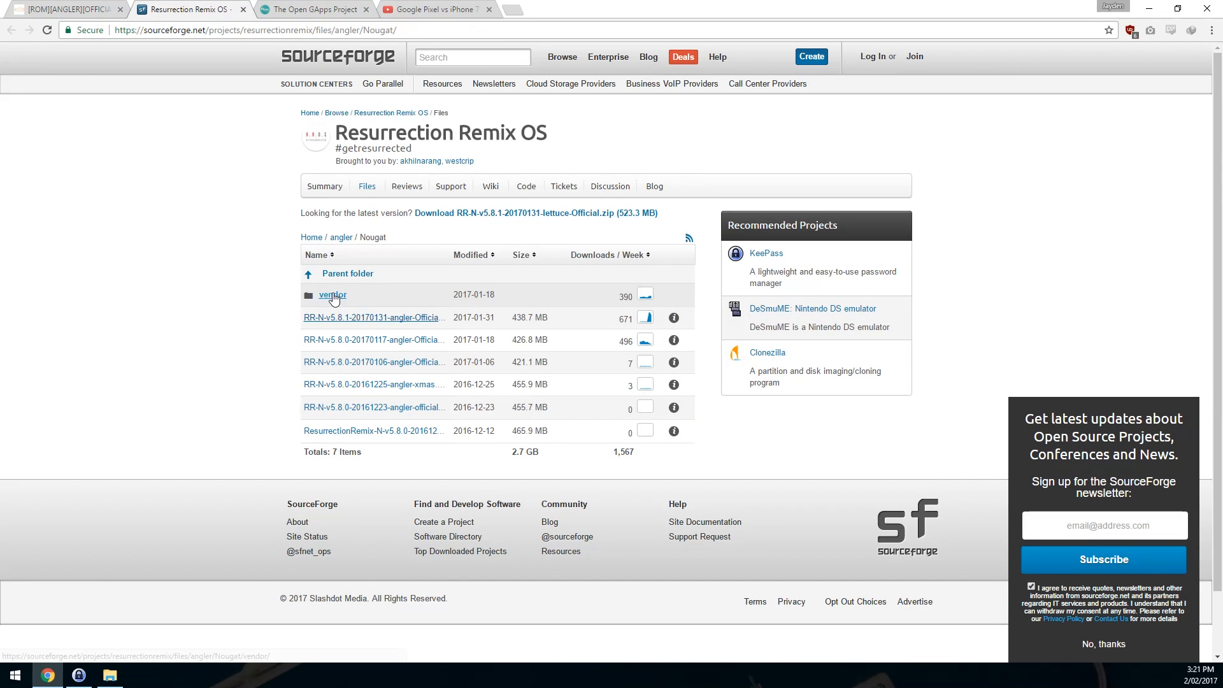
left_click(333, 295)
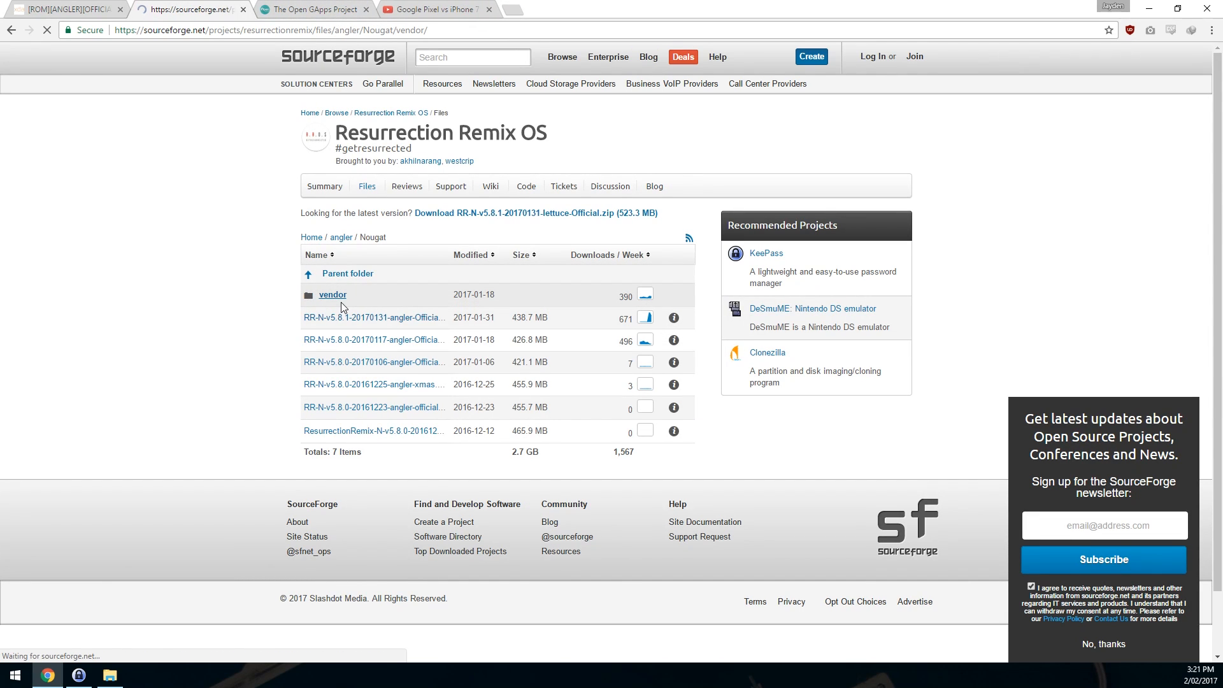
left_click(333, 295)
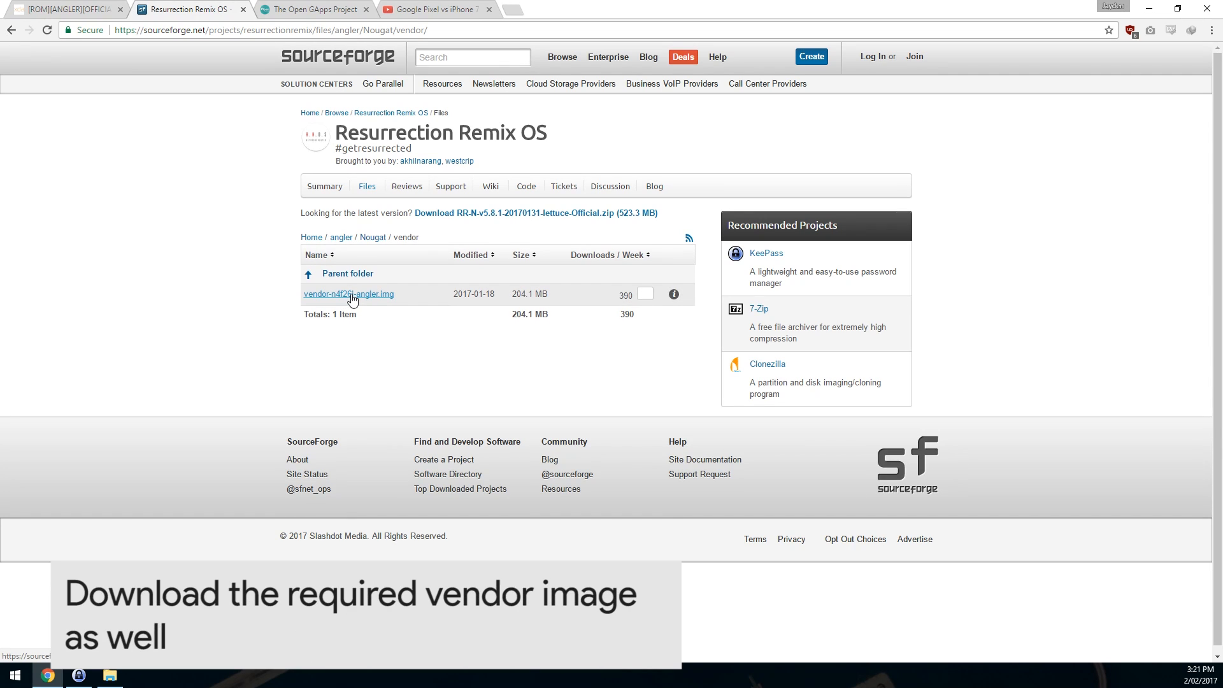
left_click(348, 294)
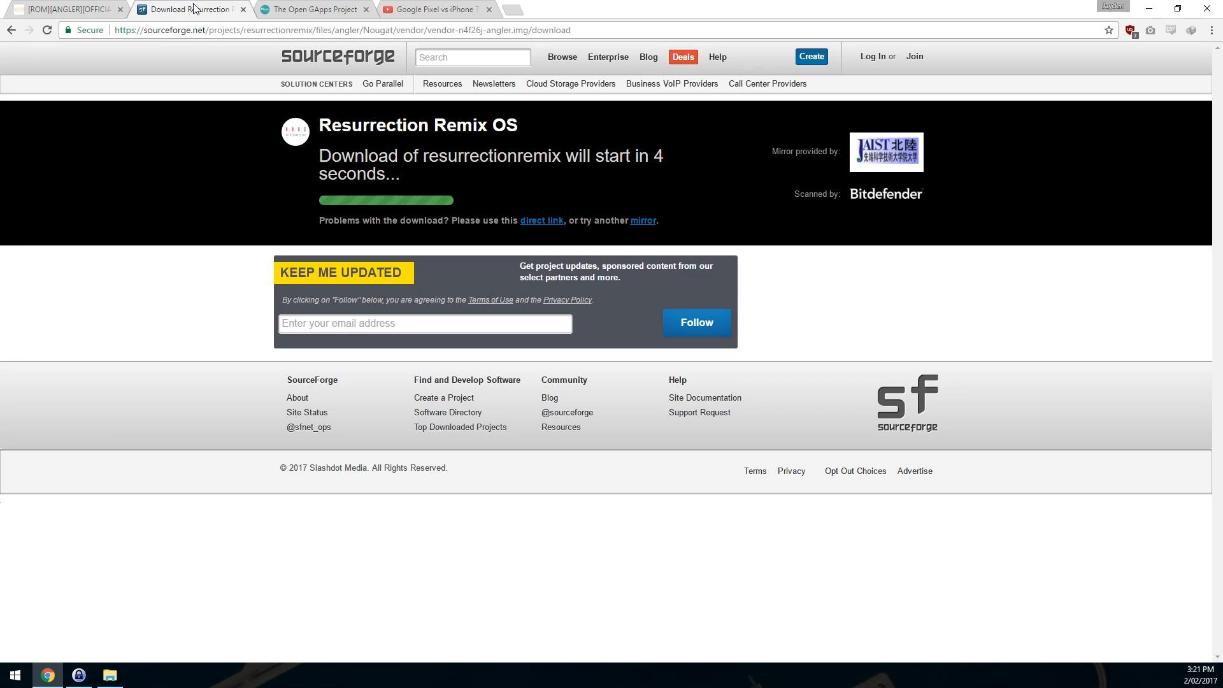
left_click(187, 10)
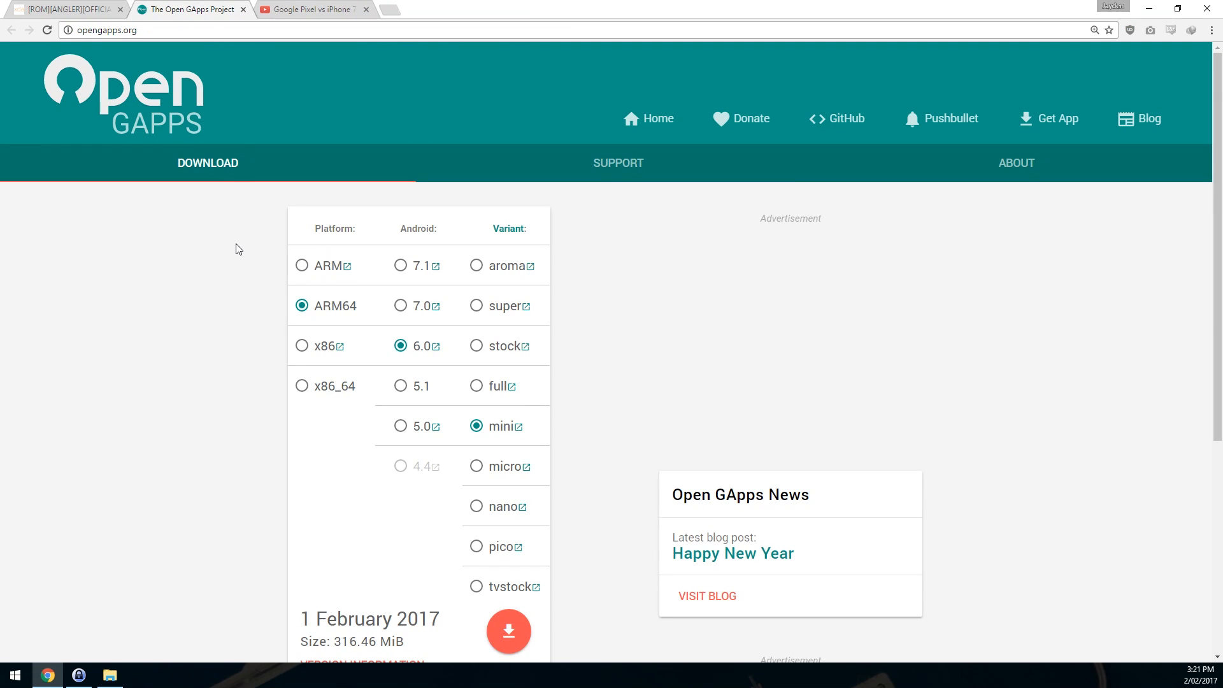
mouse_move(508, 630)
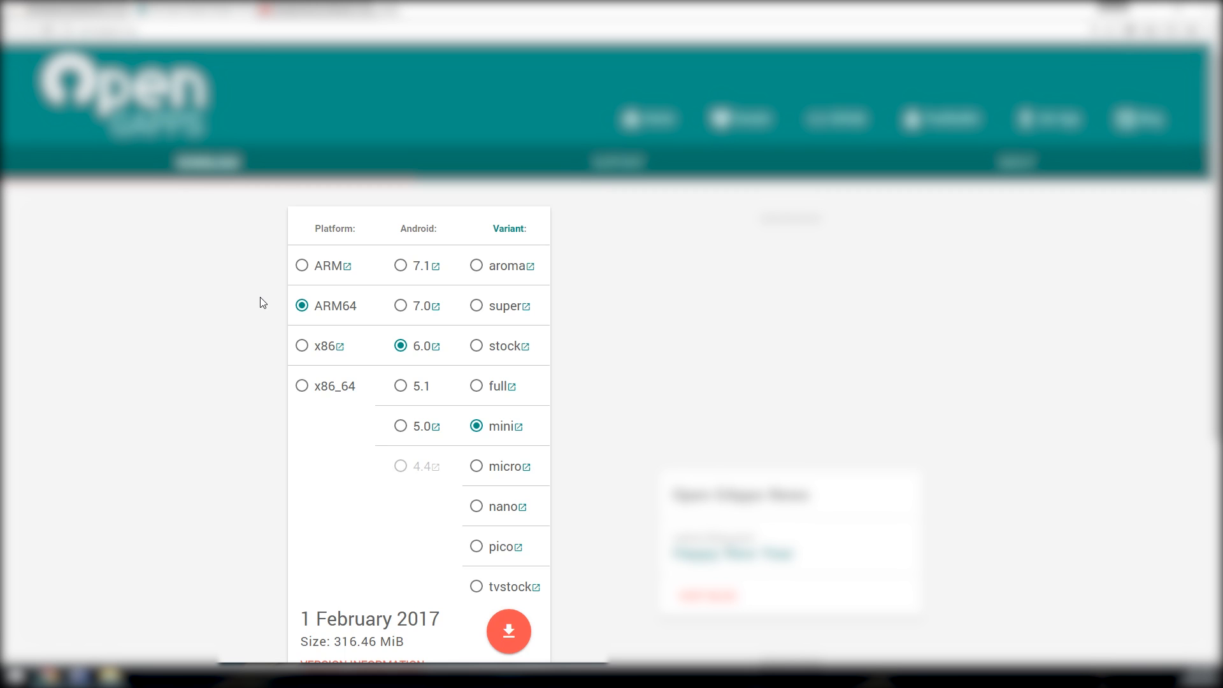
mouse_move(334, 306)
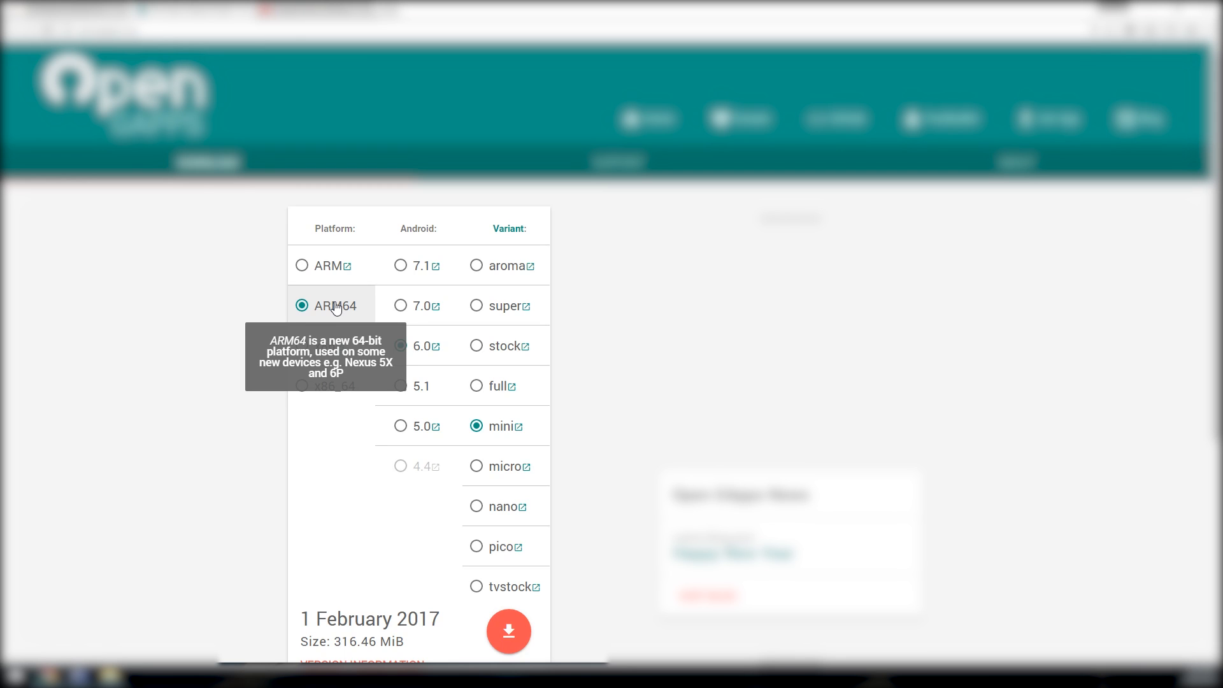
Step: Choose ARM64, Android 7.1 and mini, giving the 350.81 MiB package from 1 February 2017
left_click(400, 265)
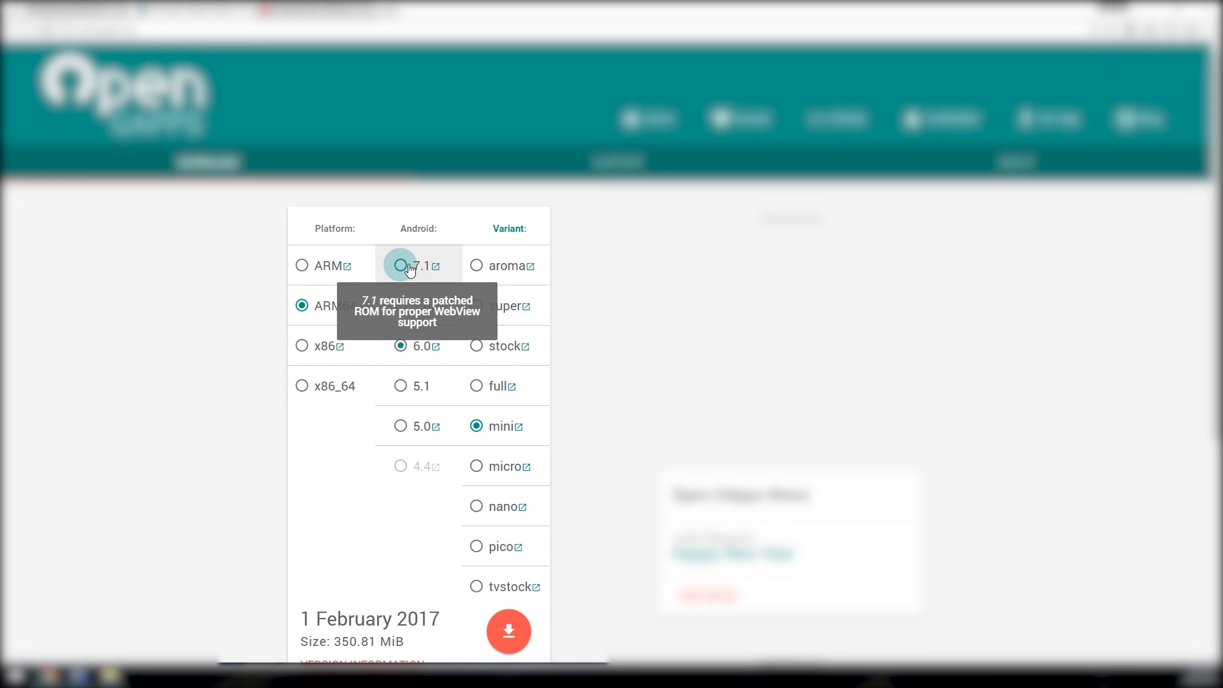
left_click(401, 265)
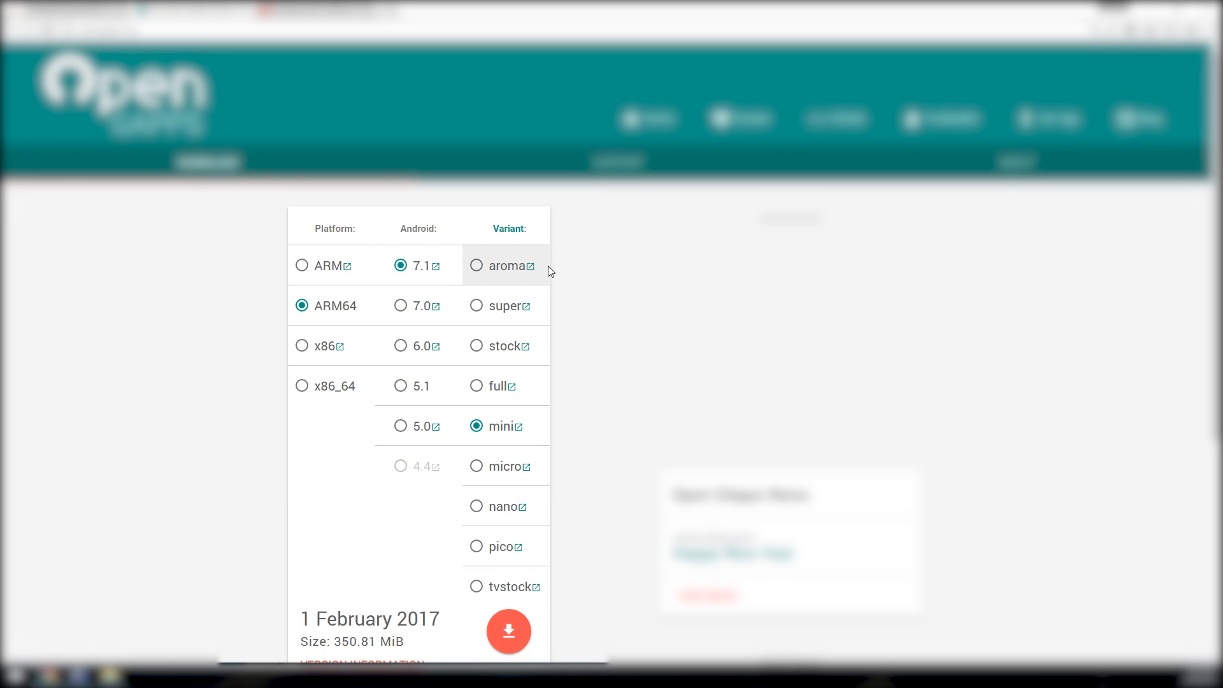
mouse_move(507, 329)
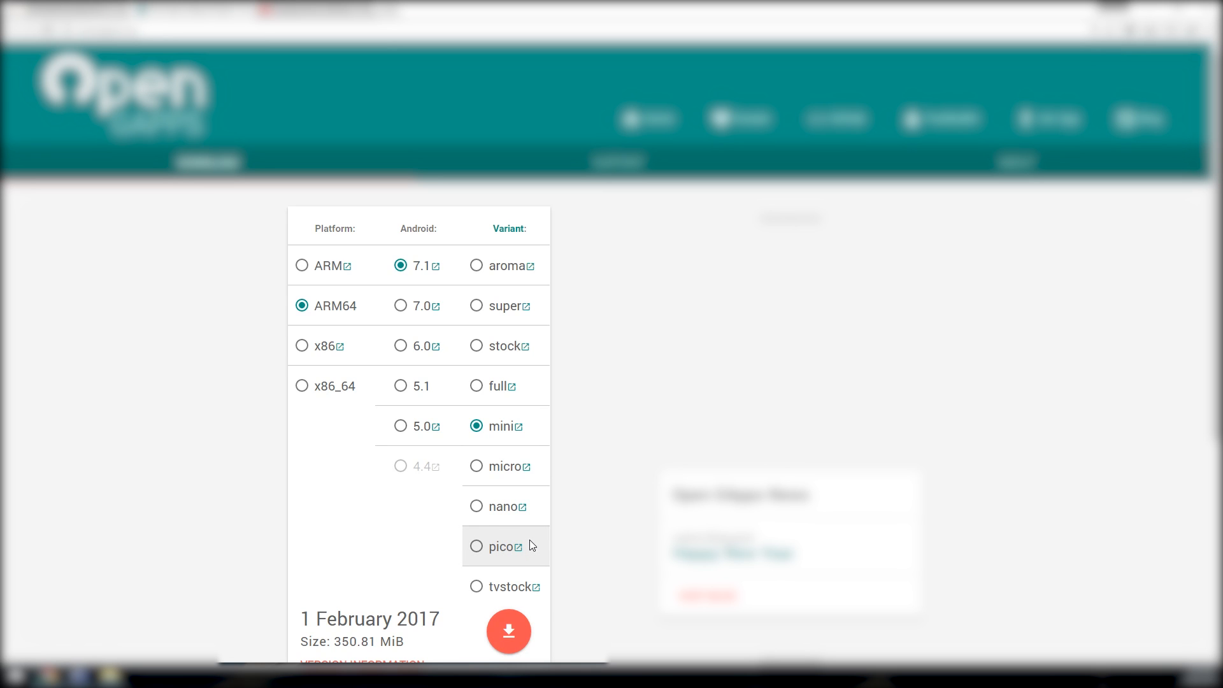
mouse_move(489, 387)
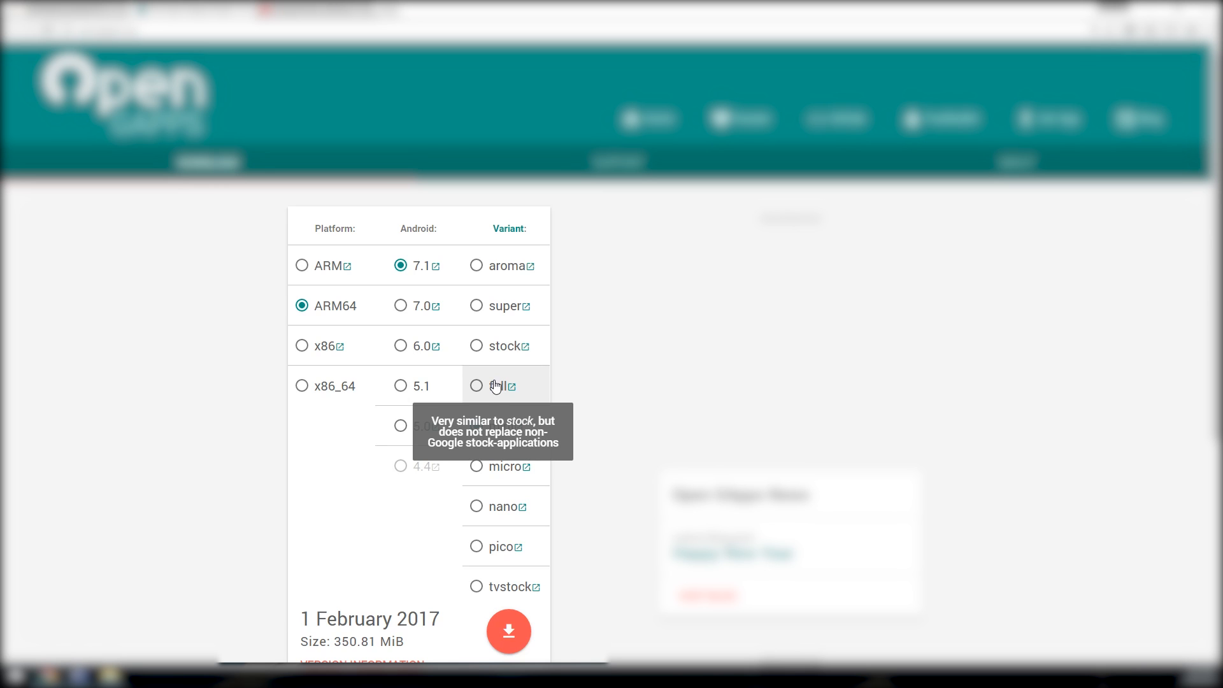
mouse_move(498, 345)
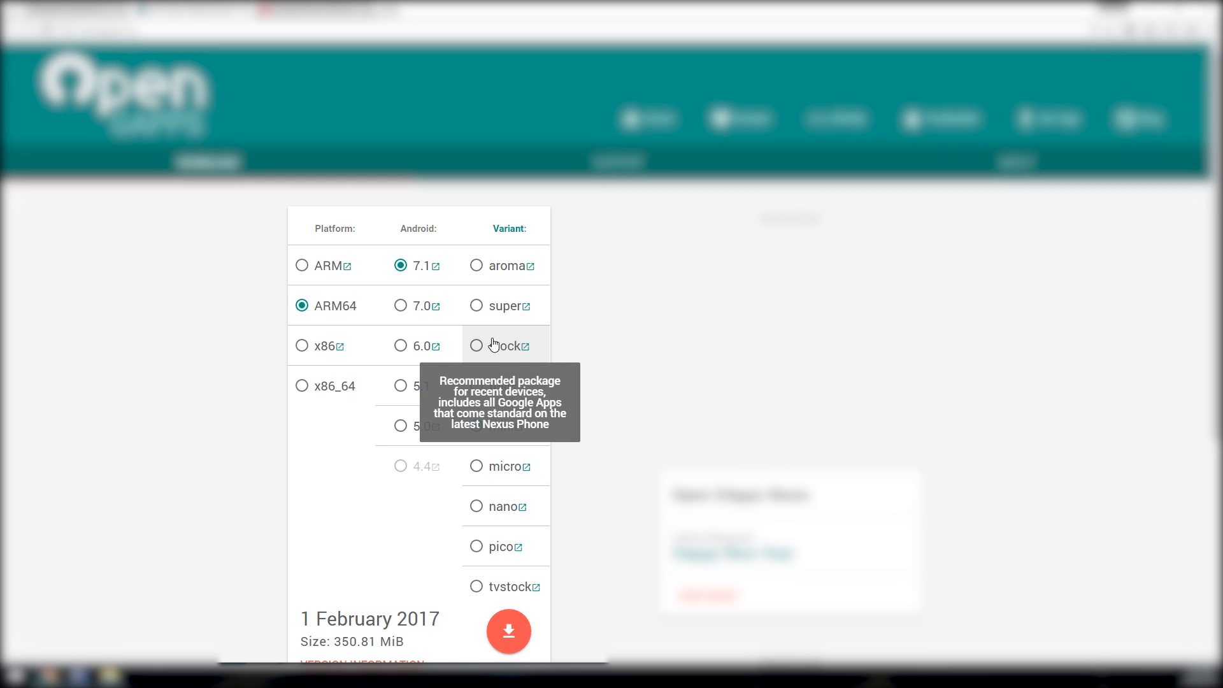
left_click(476, 427)
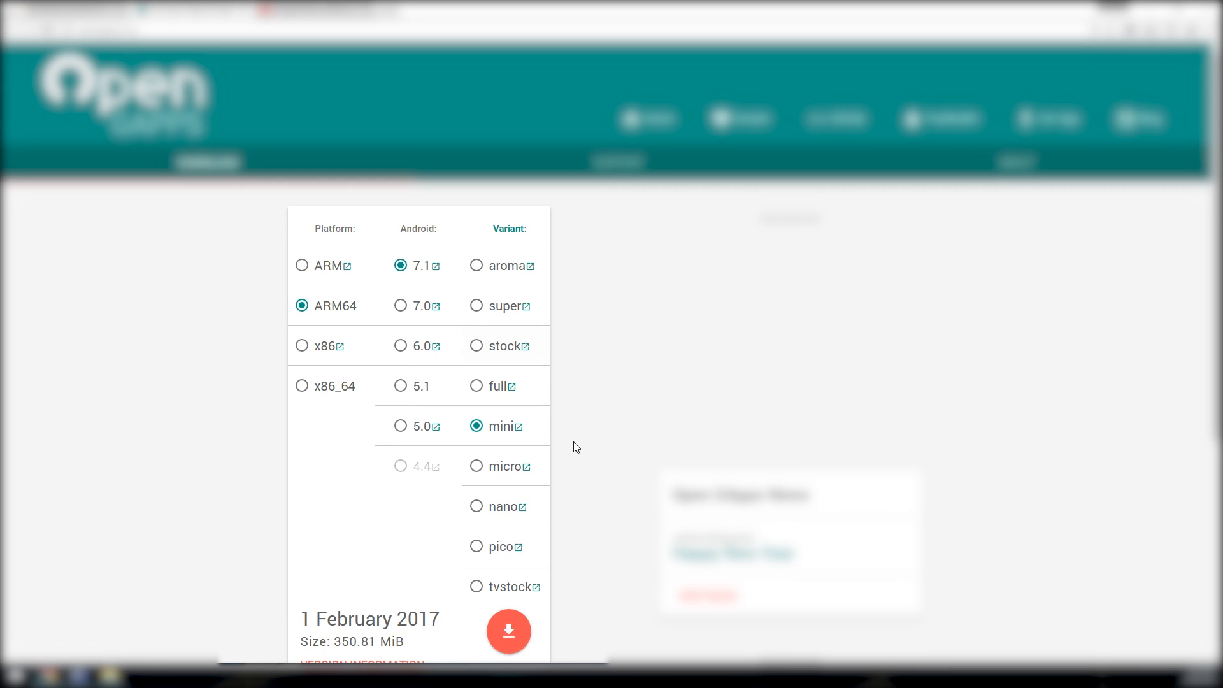
mouse_move(541, 431)
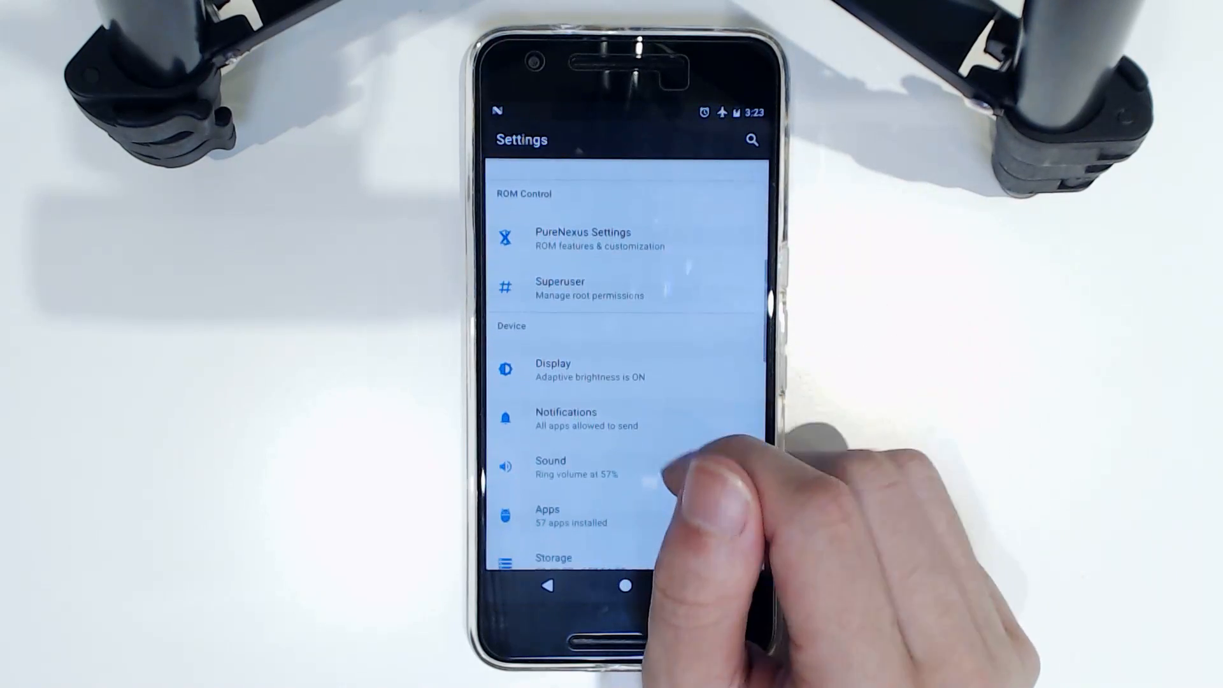
Step: Check Security settings for swipe lock and encrypted storage, then bring up the power options
scroll("down", 3)
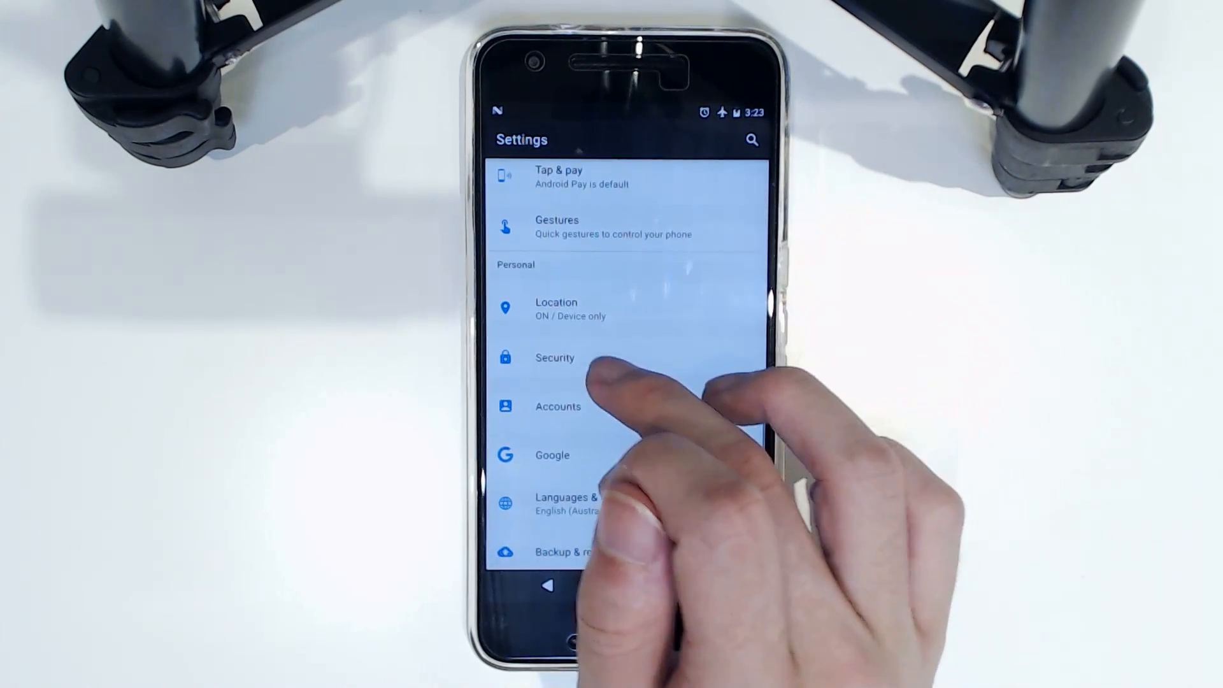
left_click(555, 357)
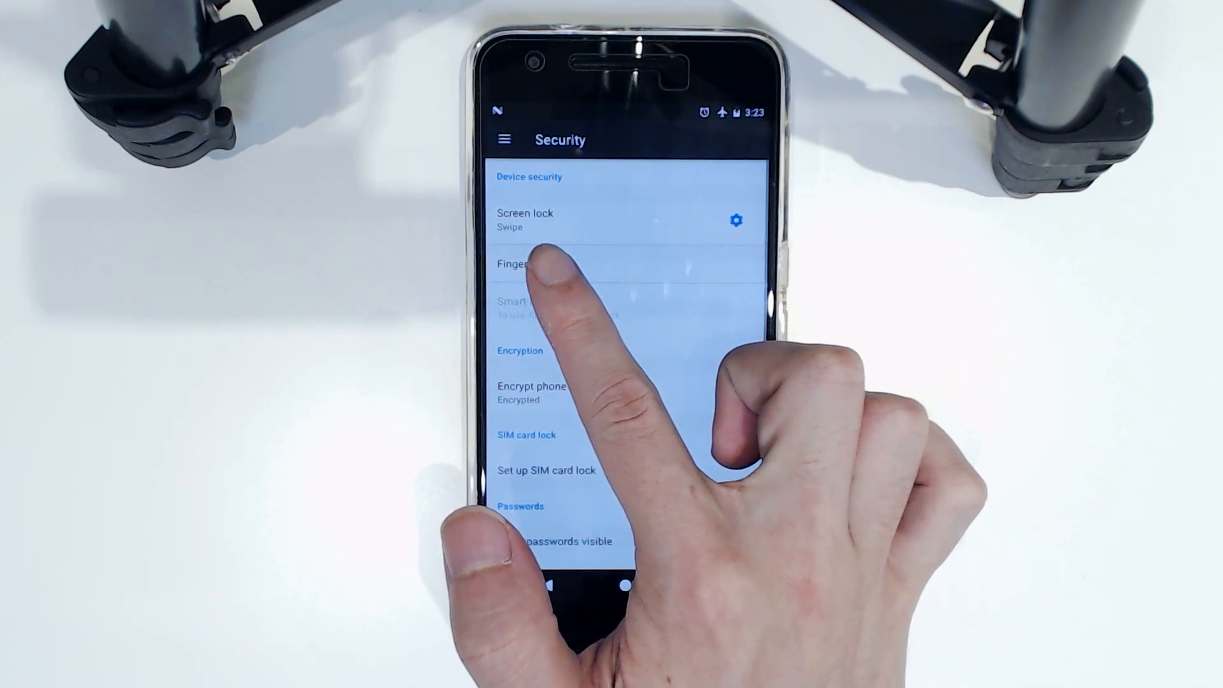
left_click(525, 218)
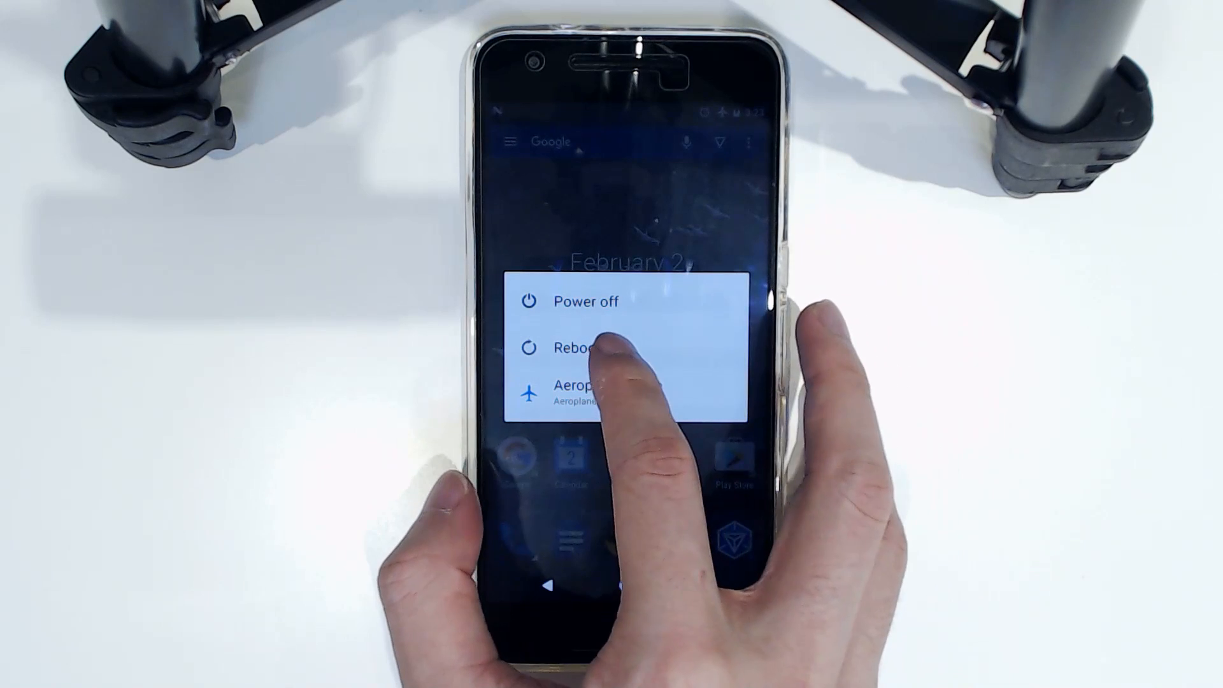
Step: Reboot the phone into recovery, reaching the TWRP 3.0.3-0 main menu
left_click(577, 348)
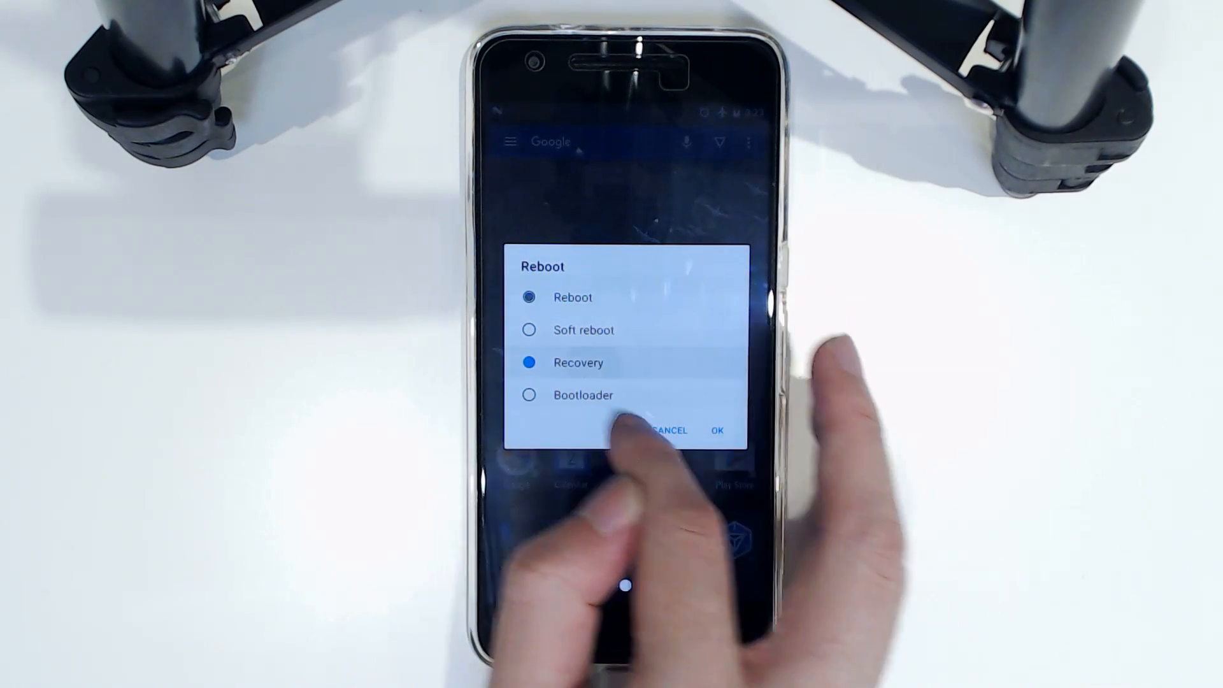
left_click(716, 431)
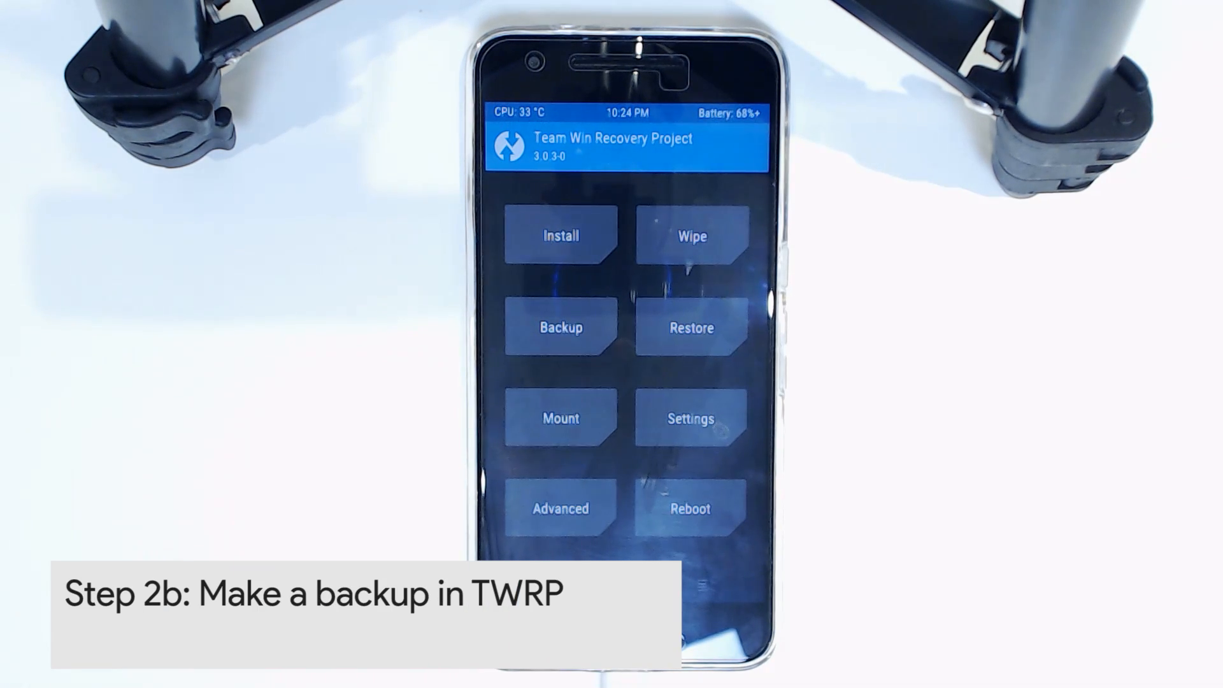
Step: Back up the Boot, System and Data partitions, then return to the TWRP main menu
left_click(559, 326)
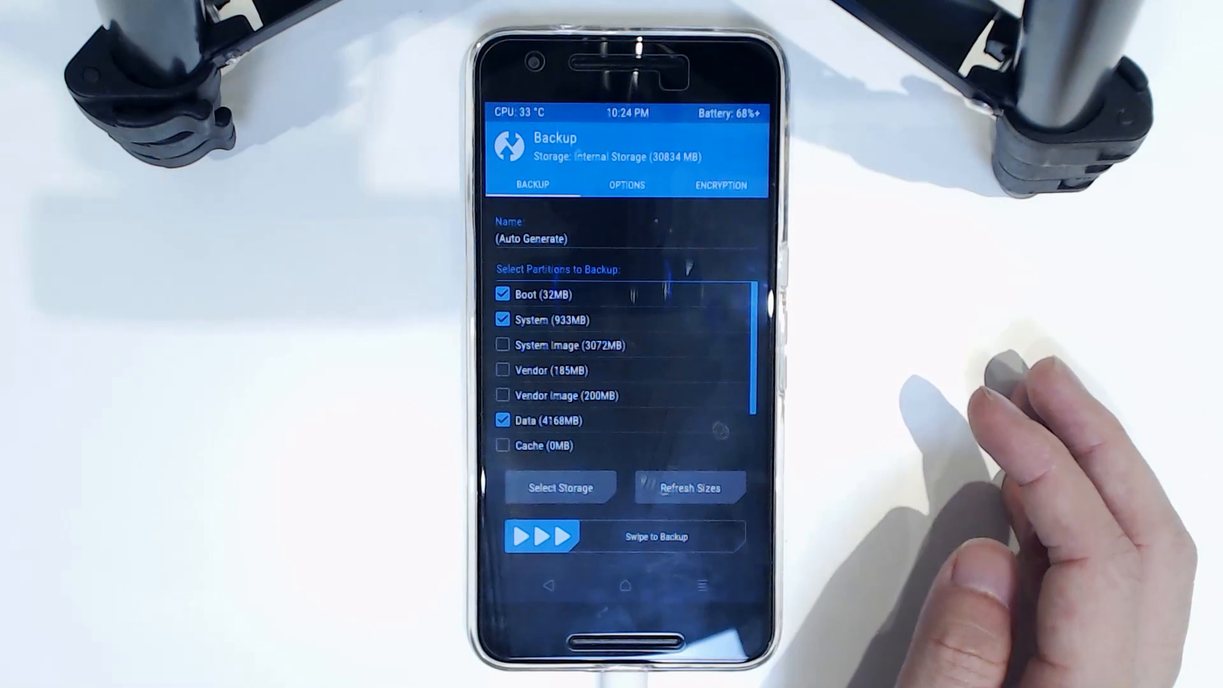
left_click_drag(543, 536, 663, 537)
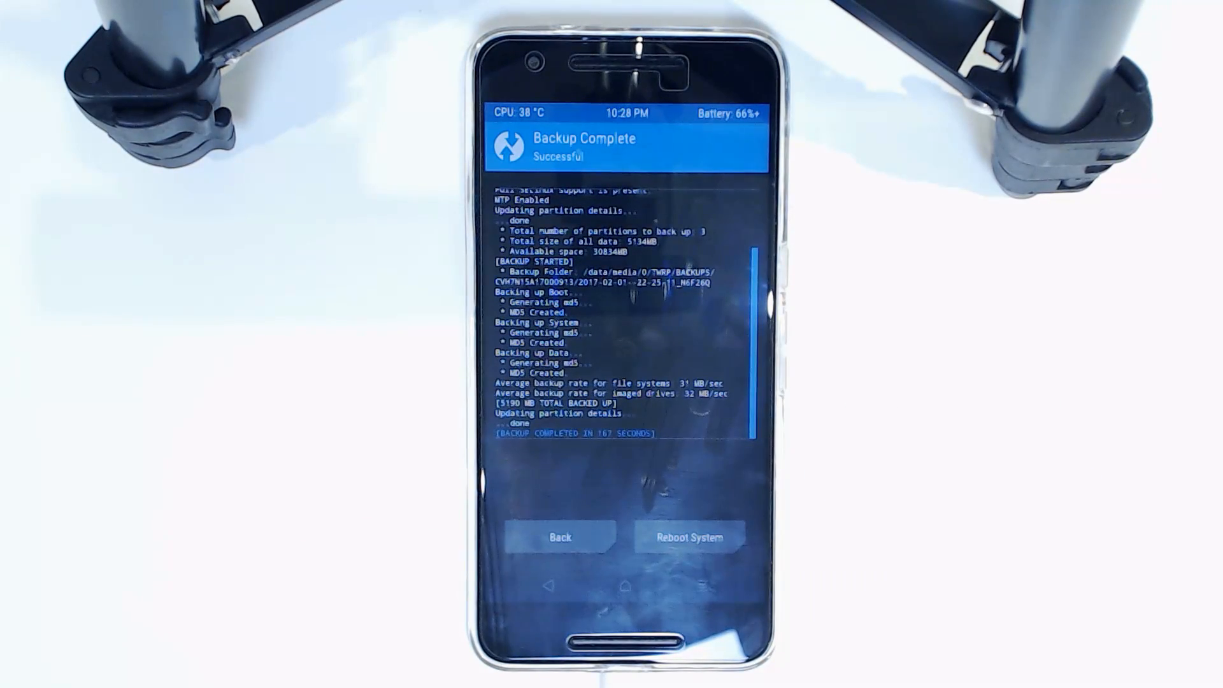
left_click(560, 537)
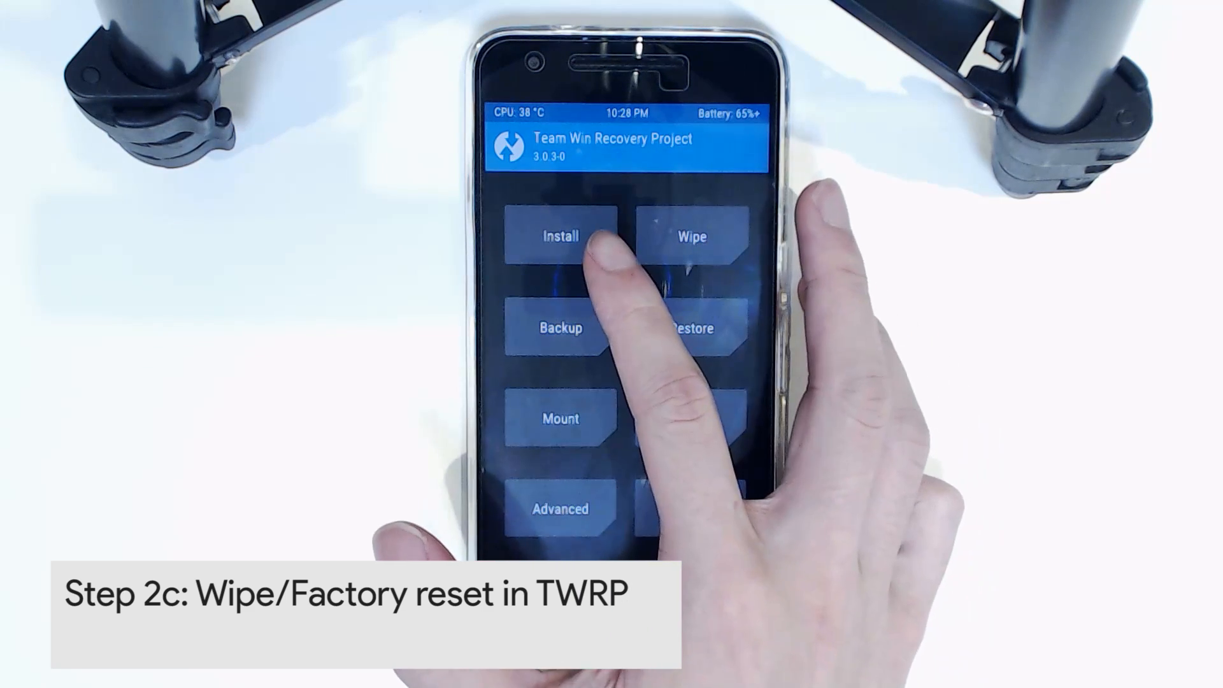
Step: Factory reset the phone, then list the GApps and Resurrection Remix zips for installing
left_click(689, 235)
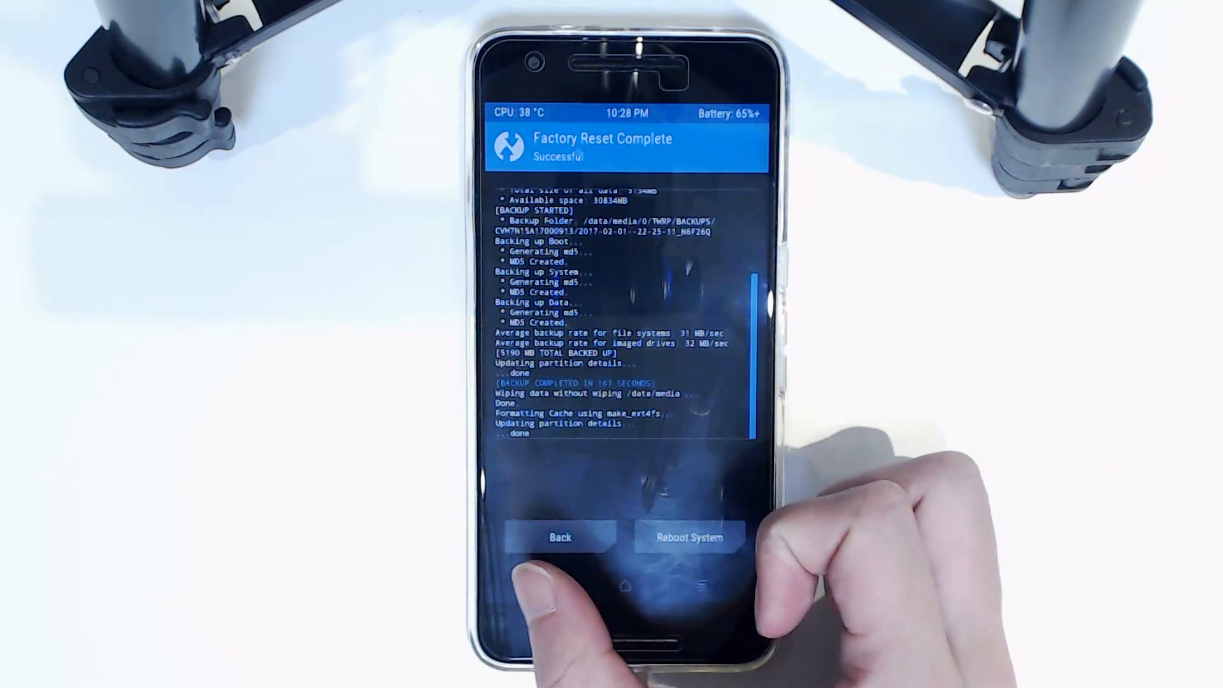
left_click(560, 536)
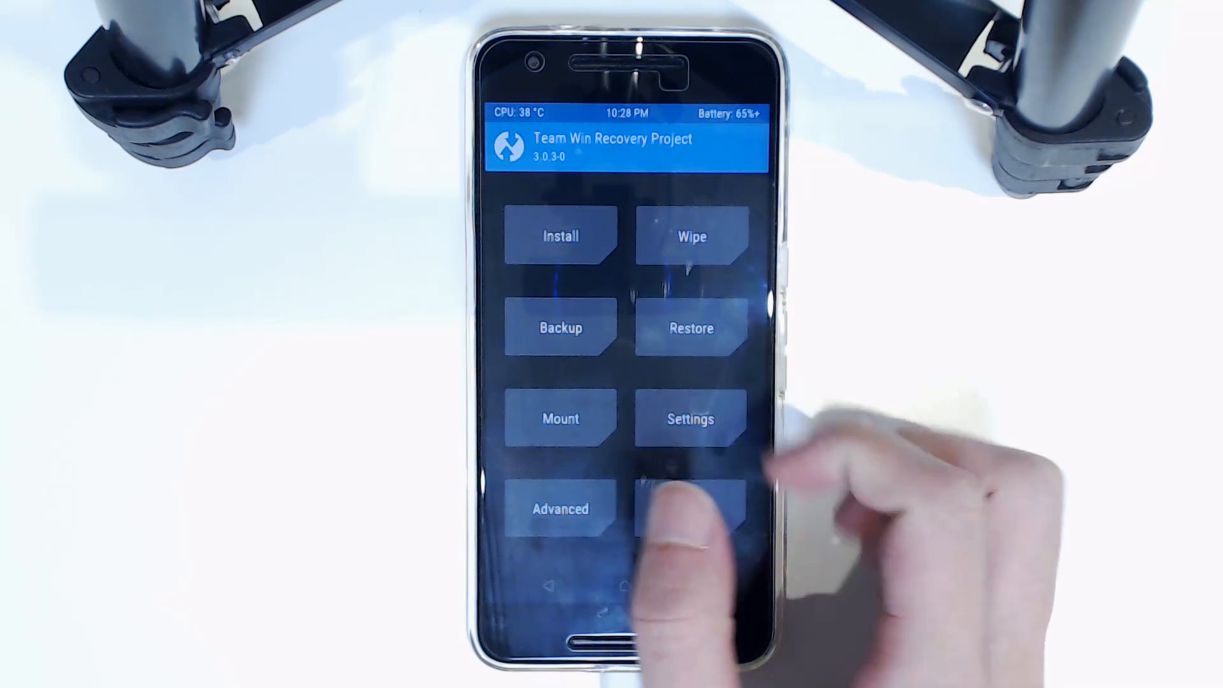
left_click(559, 236)
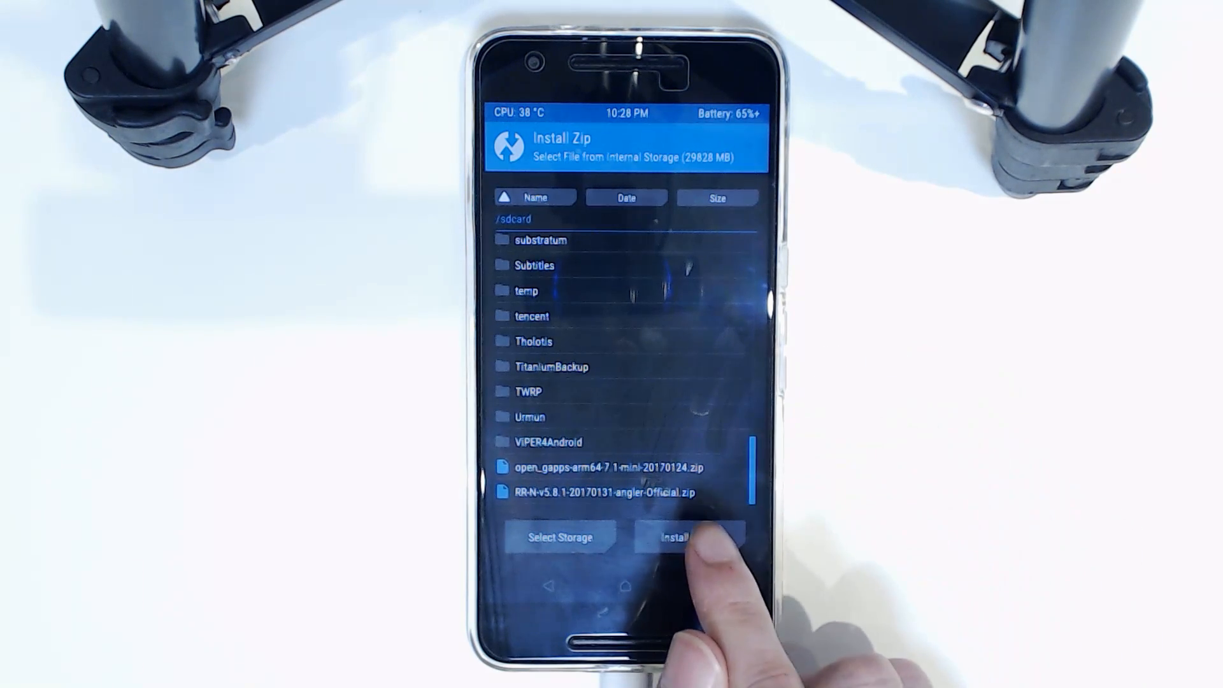
Step: Flash vendor-n4f26j.img to the Vendor partition and return to the zip list
left_click(690, 536)
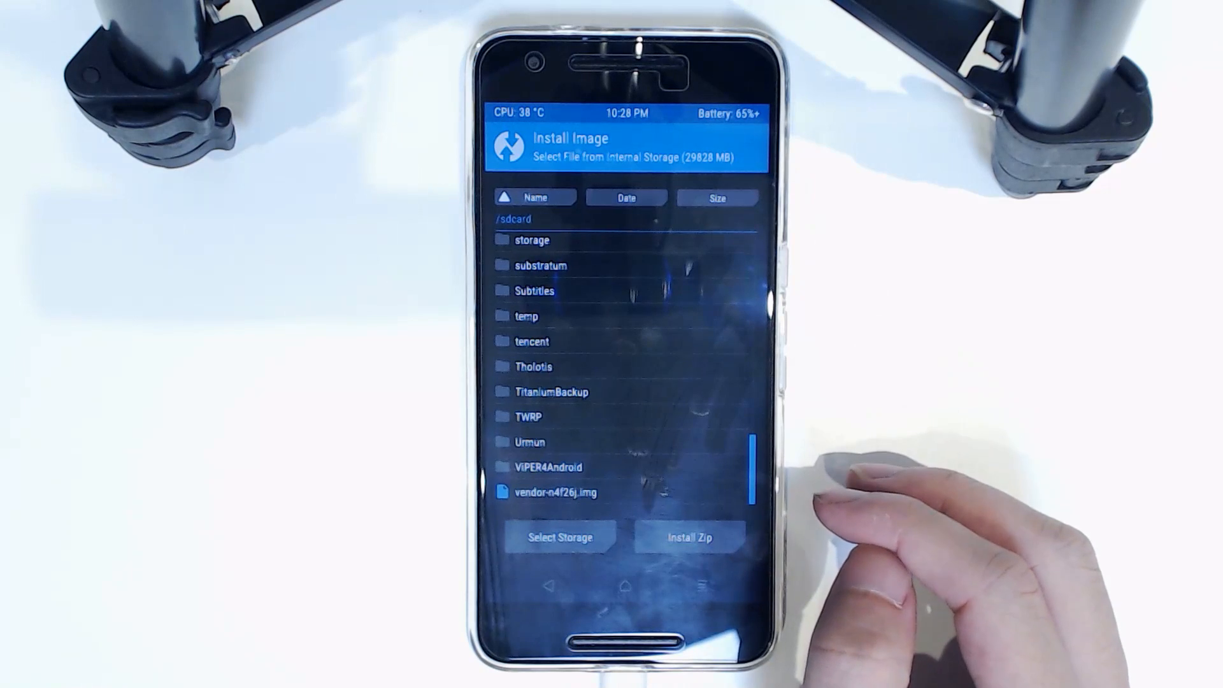
left_click(689, 537)
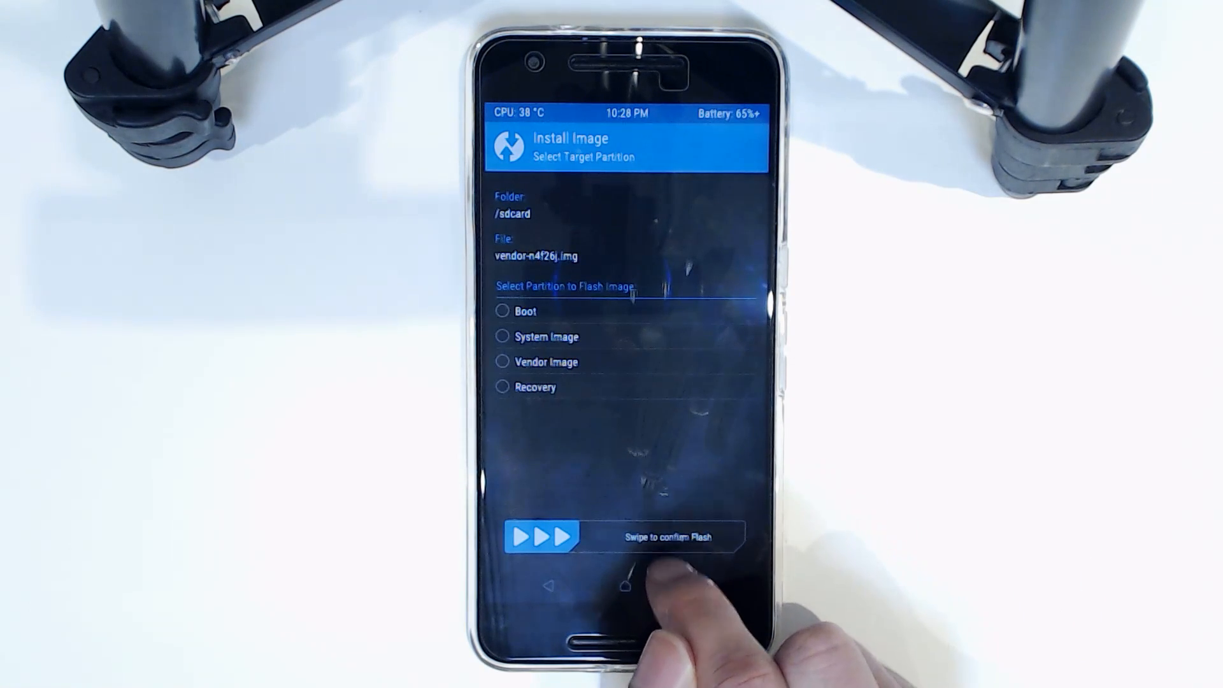
left_click(546, 362)
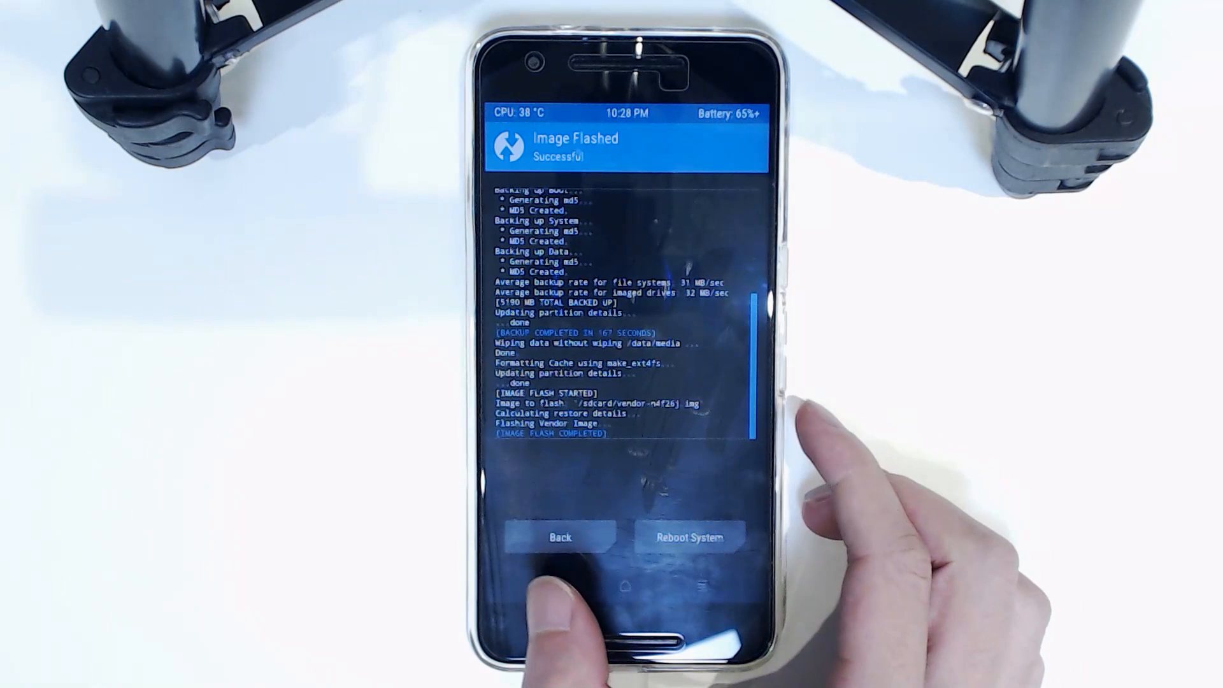
left_click(559, 537)
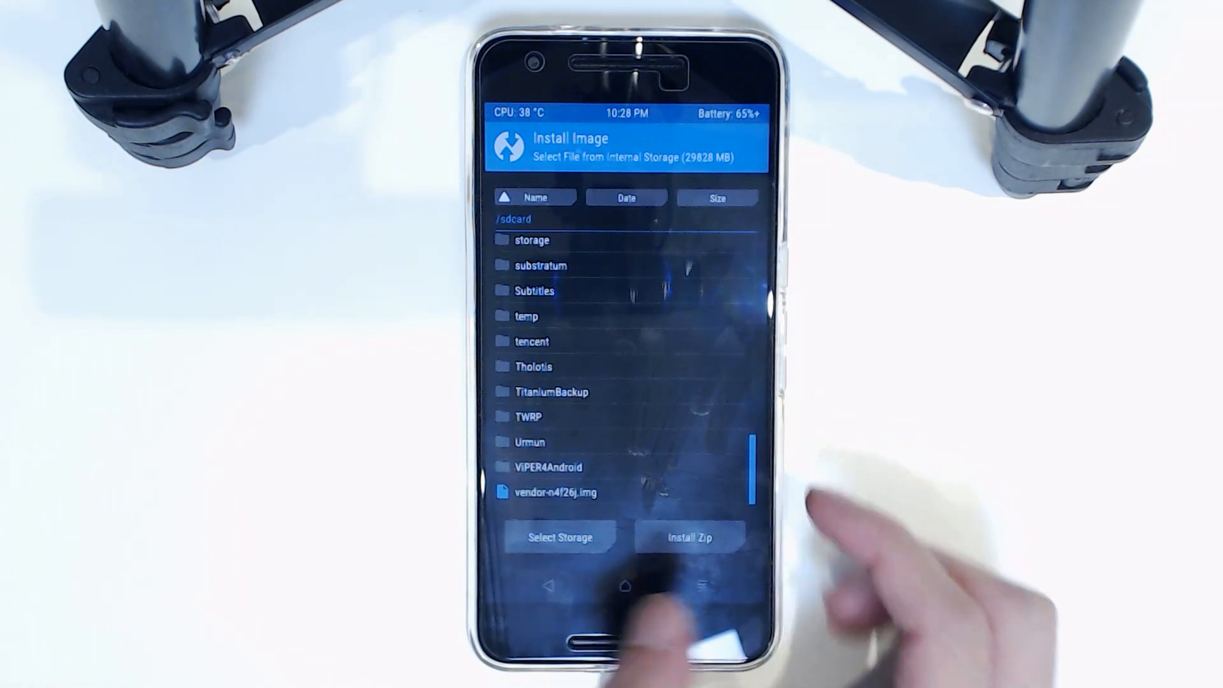
left_click(690, 536)
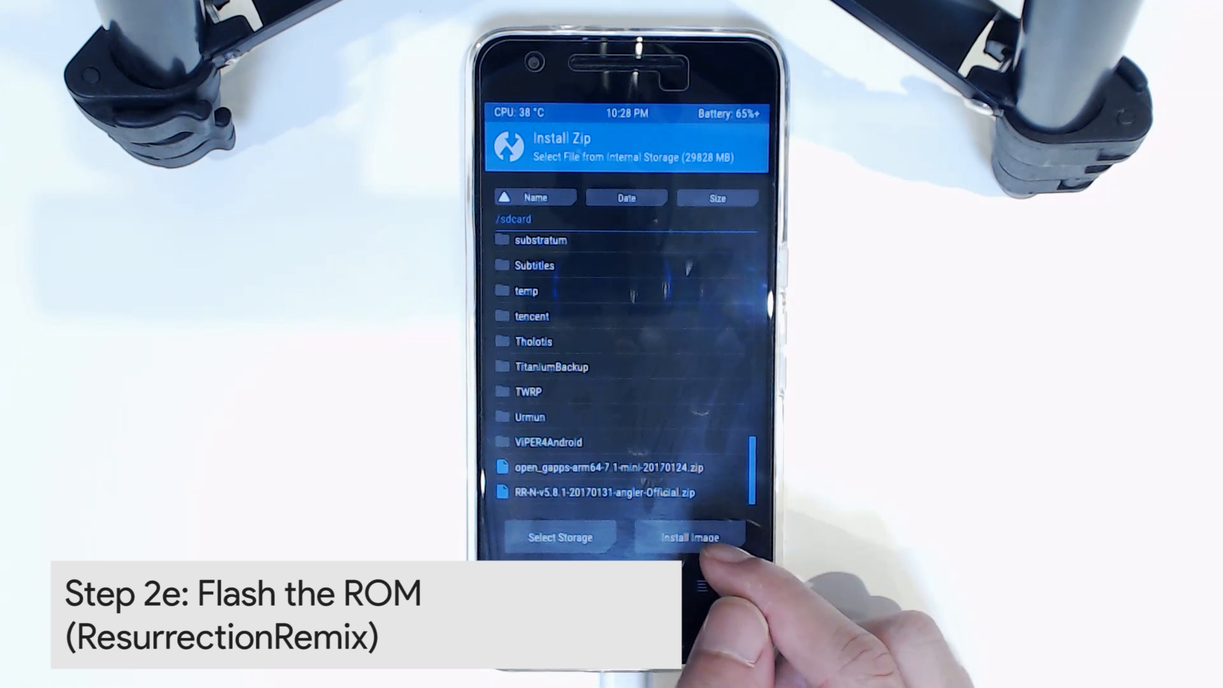
Step: Queue and flash RR-N-v5.8.1-20170131-angler-Official.zip
left_click(591, 492)
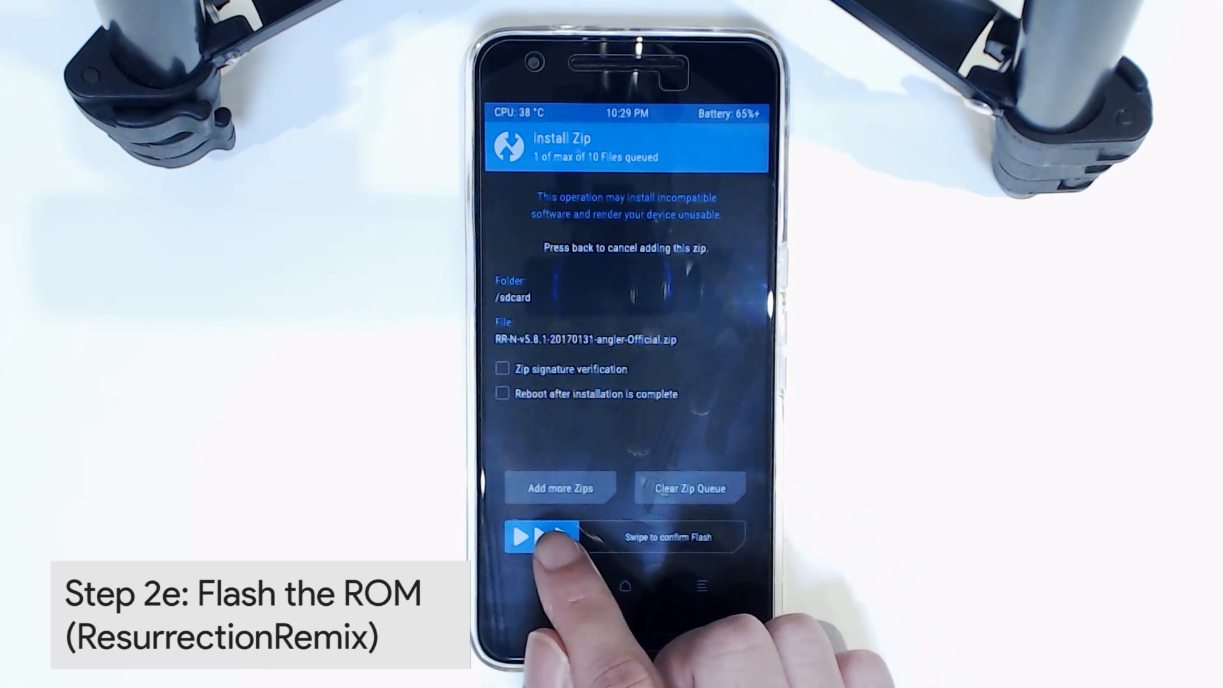
left_click_drag(538, 535, 734, 536)
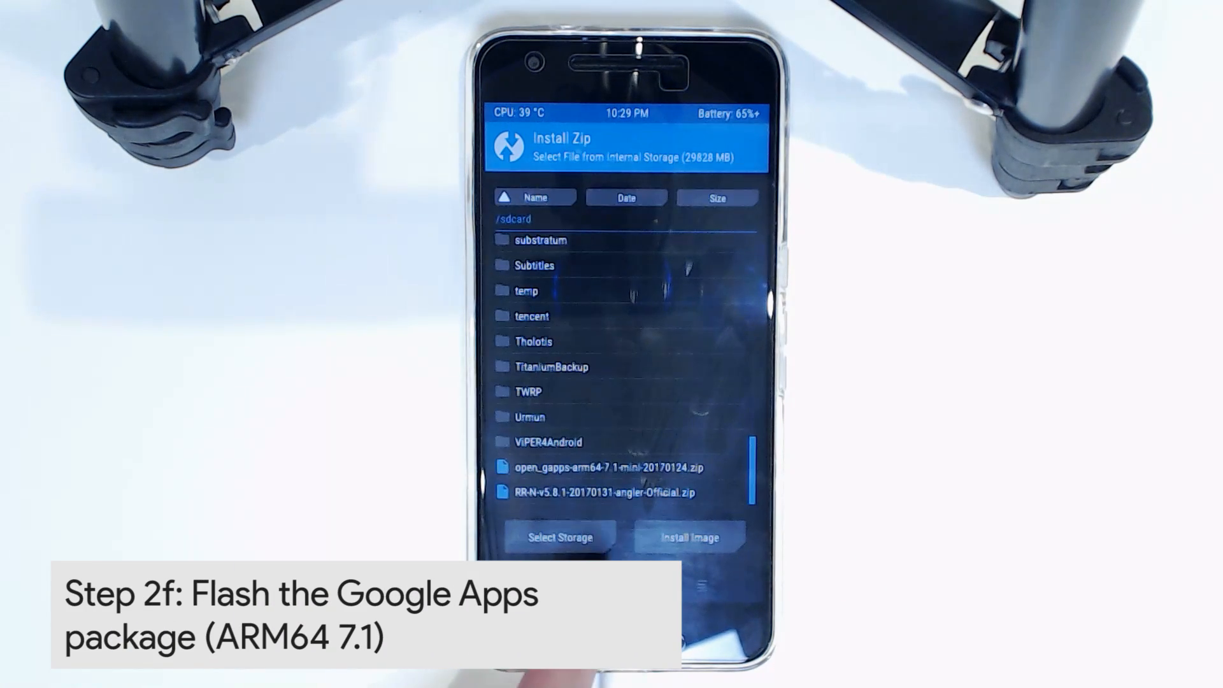
Step: Flash open_gapps-arm64-7.1-mini-20170124.zip and reboot into the newly installed system
left_click(606, 492)
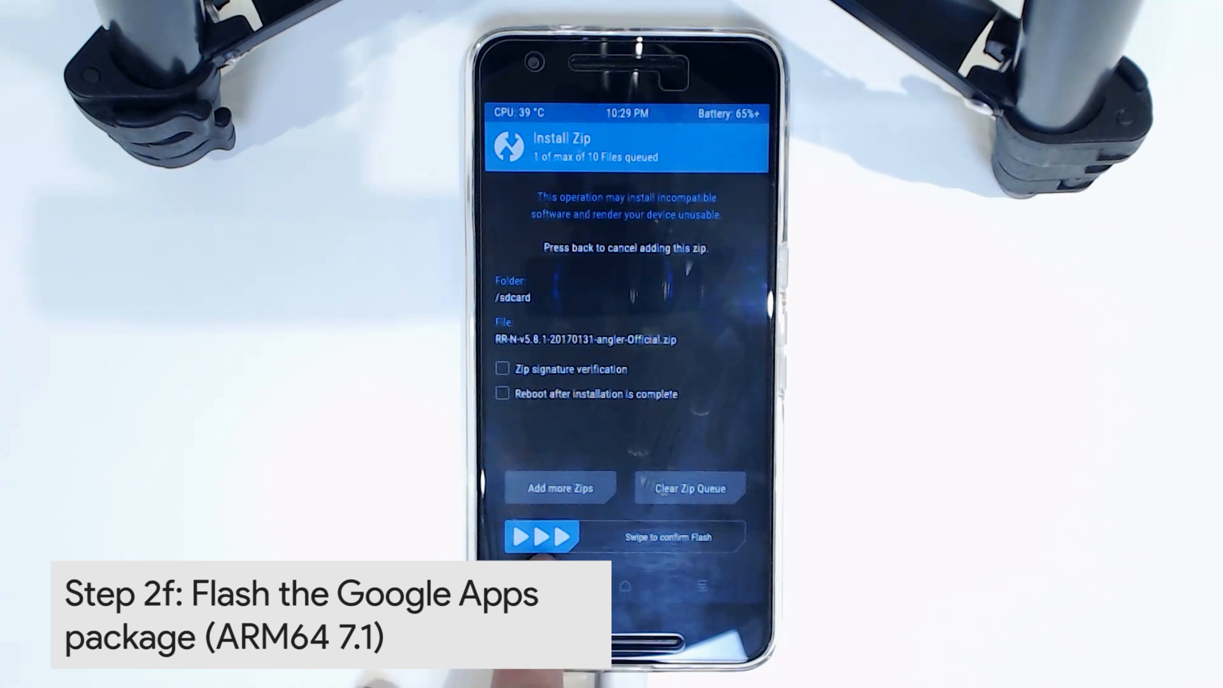
left_click_drag(538, 537, 710, 537)
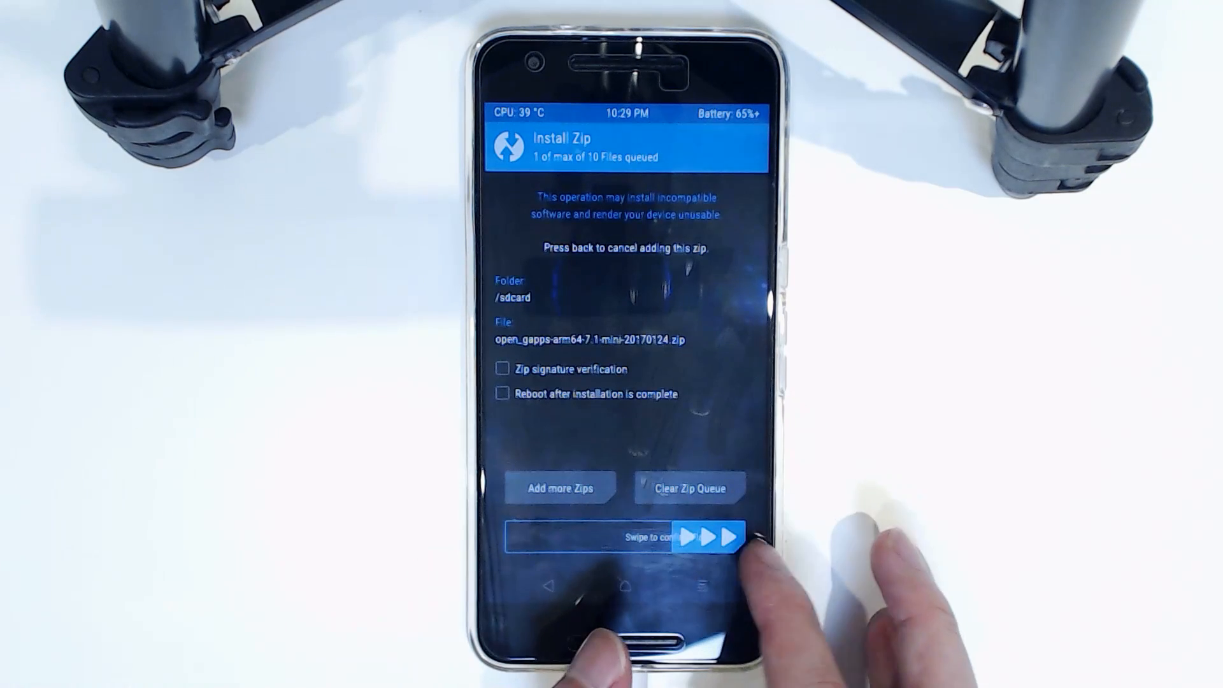
left_click_drag(531, 536, 741, 536)
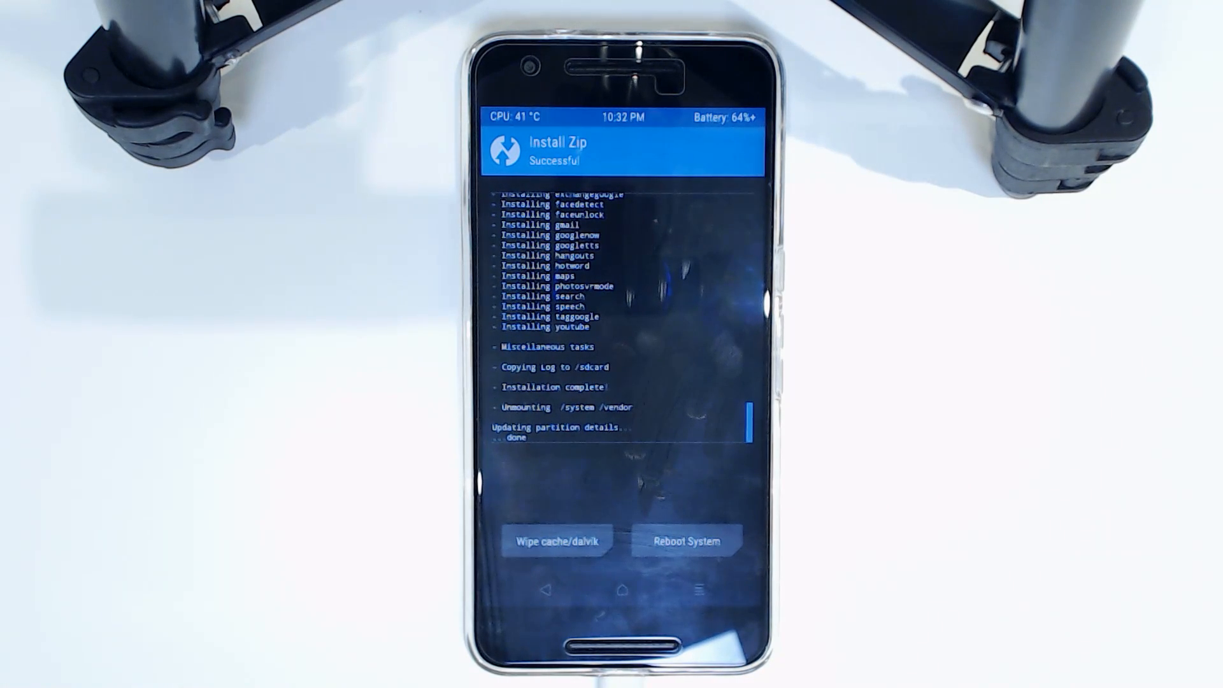
left_click(685, 541)
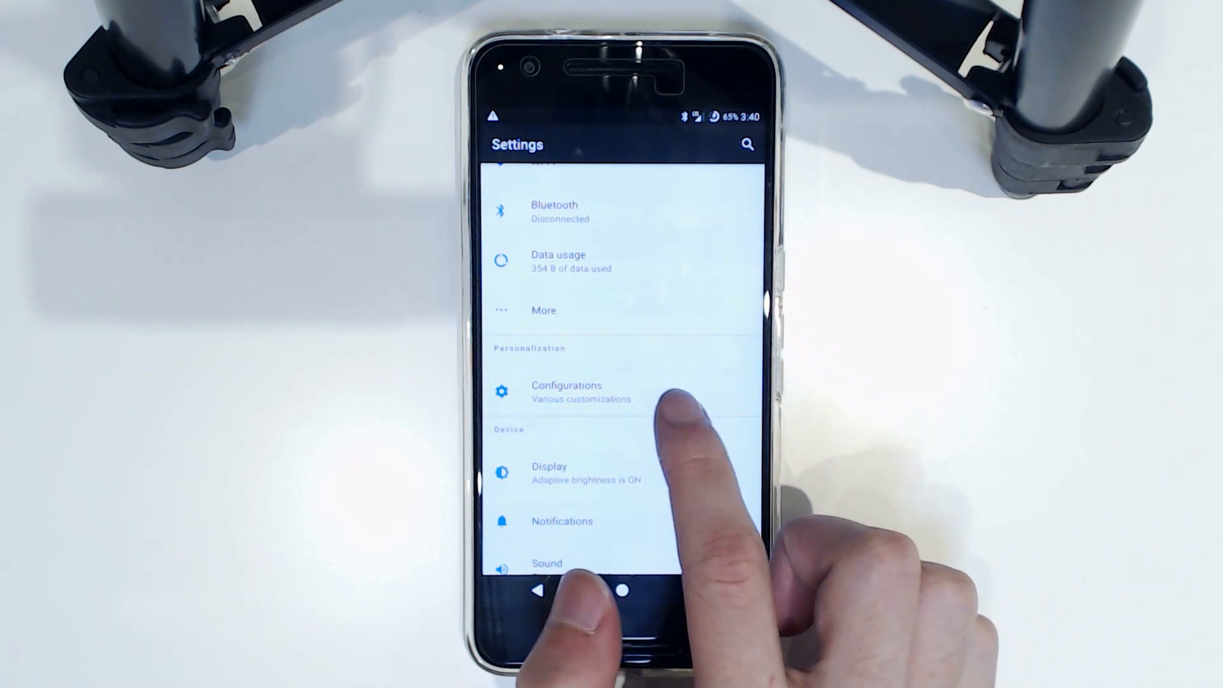
Step: Open Manage root accesses in Developer options, confirm no apps are listed, and go home
left_click(567, 391)
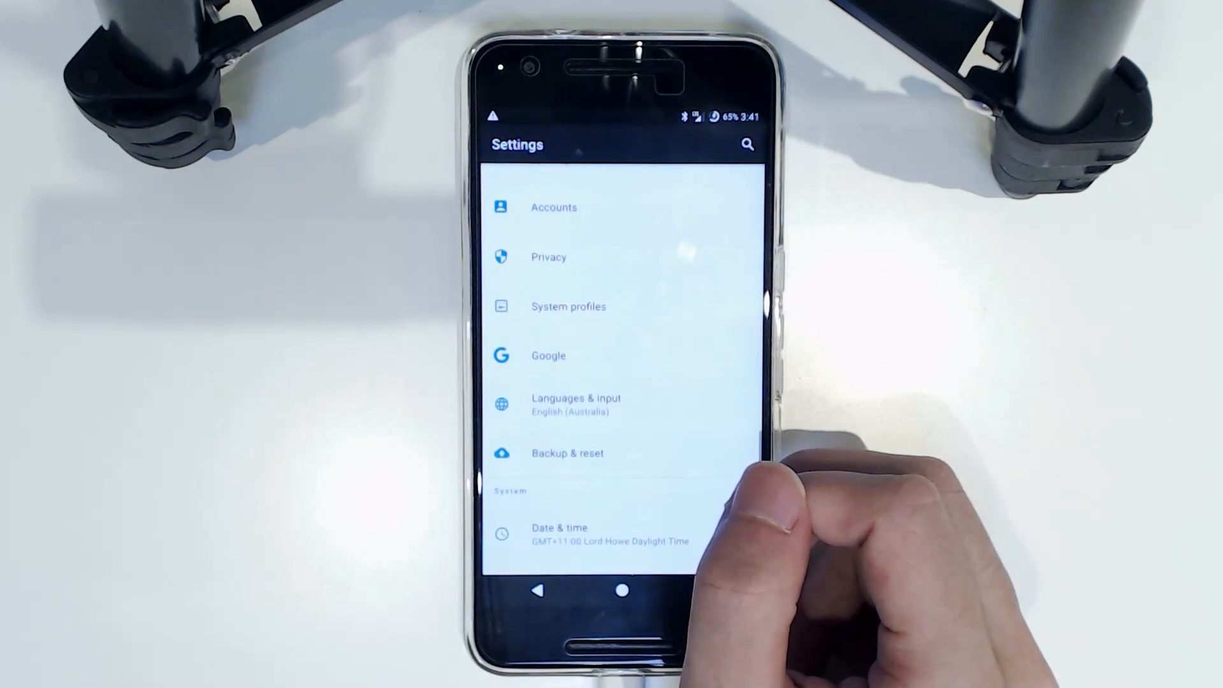
scroll("down", 3)
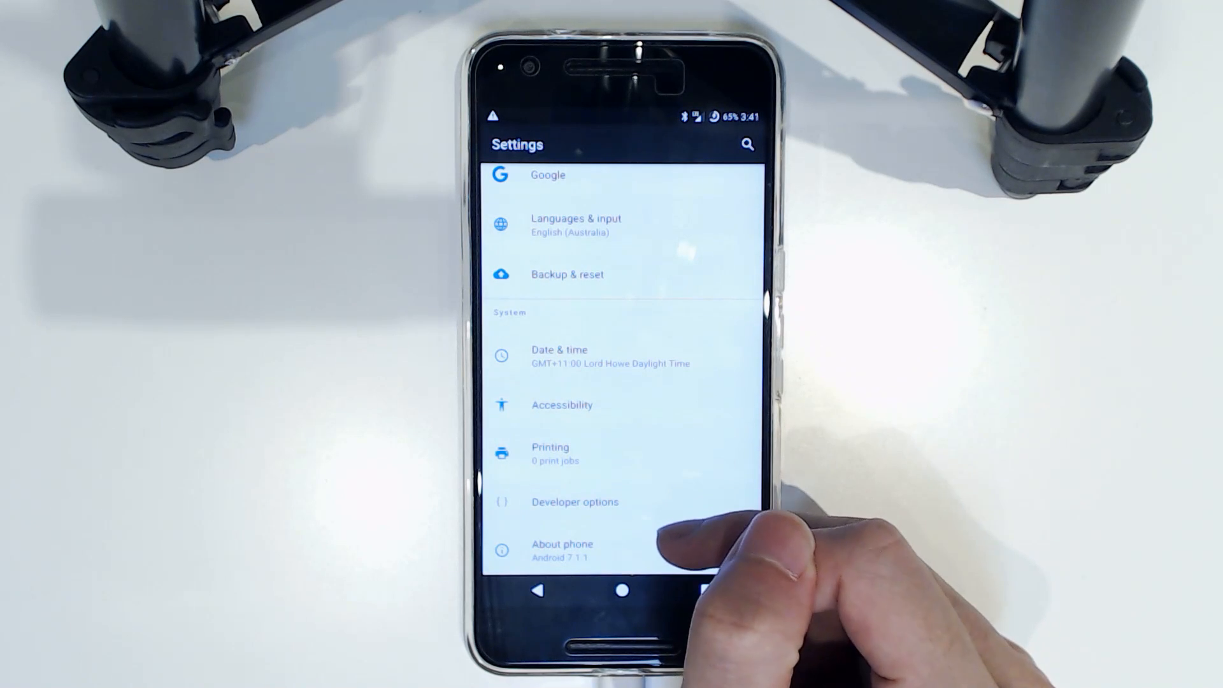
left_click(575, 502)
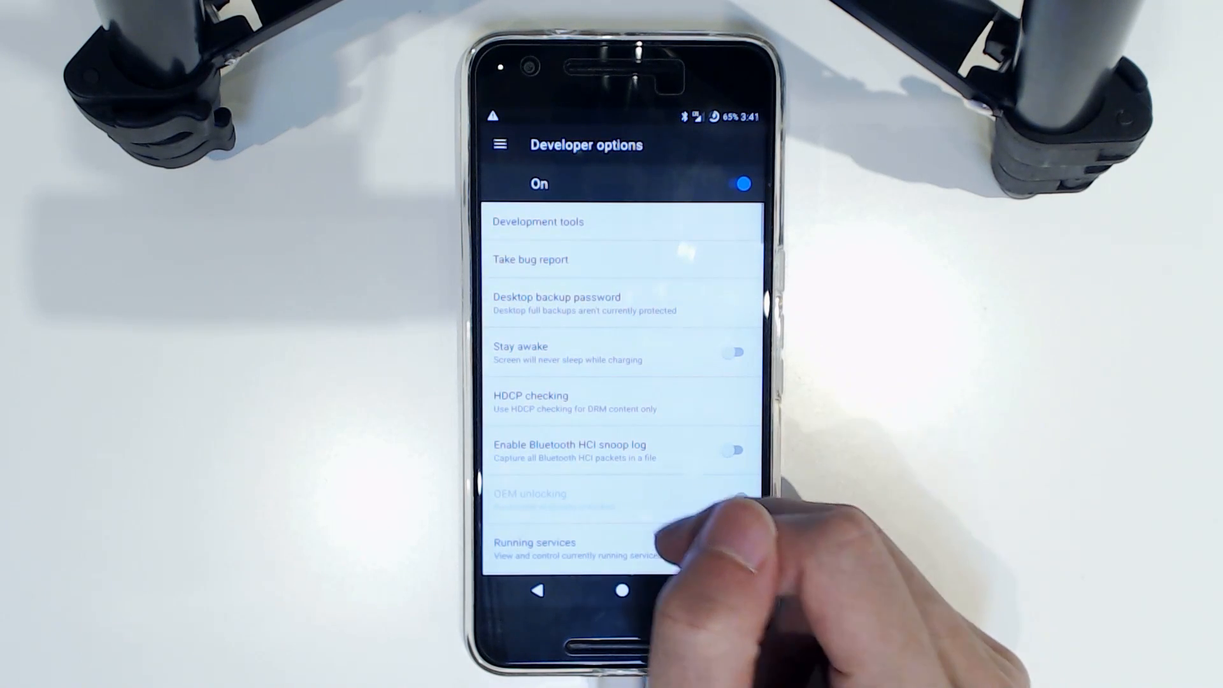
scroll("down", 3)
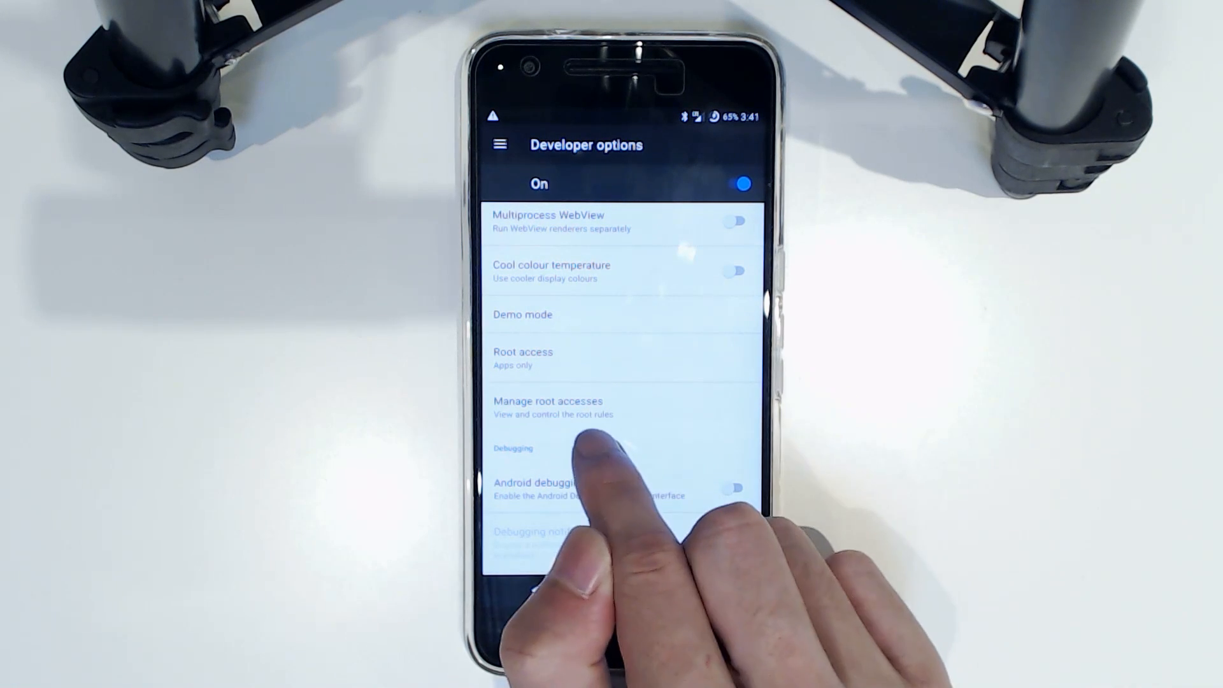
left_click(548, 407)
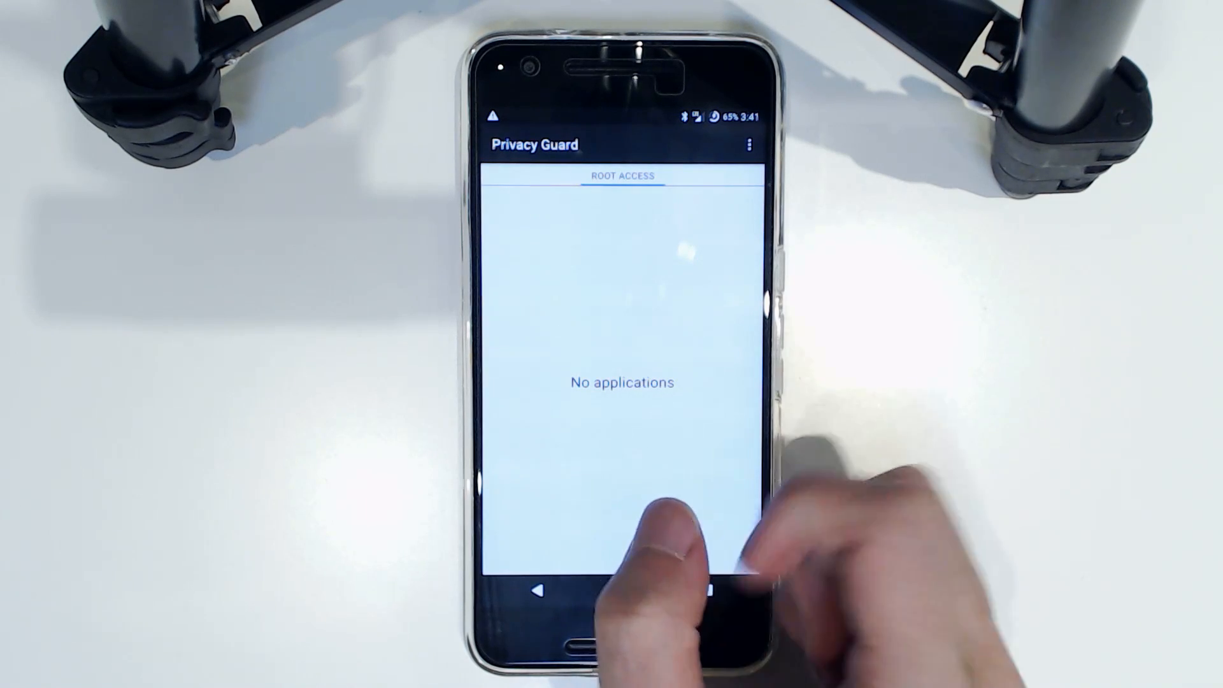
left_click(619, 591)
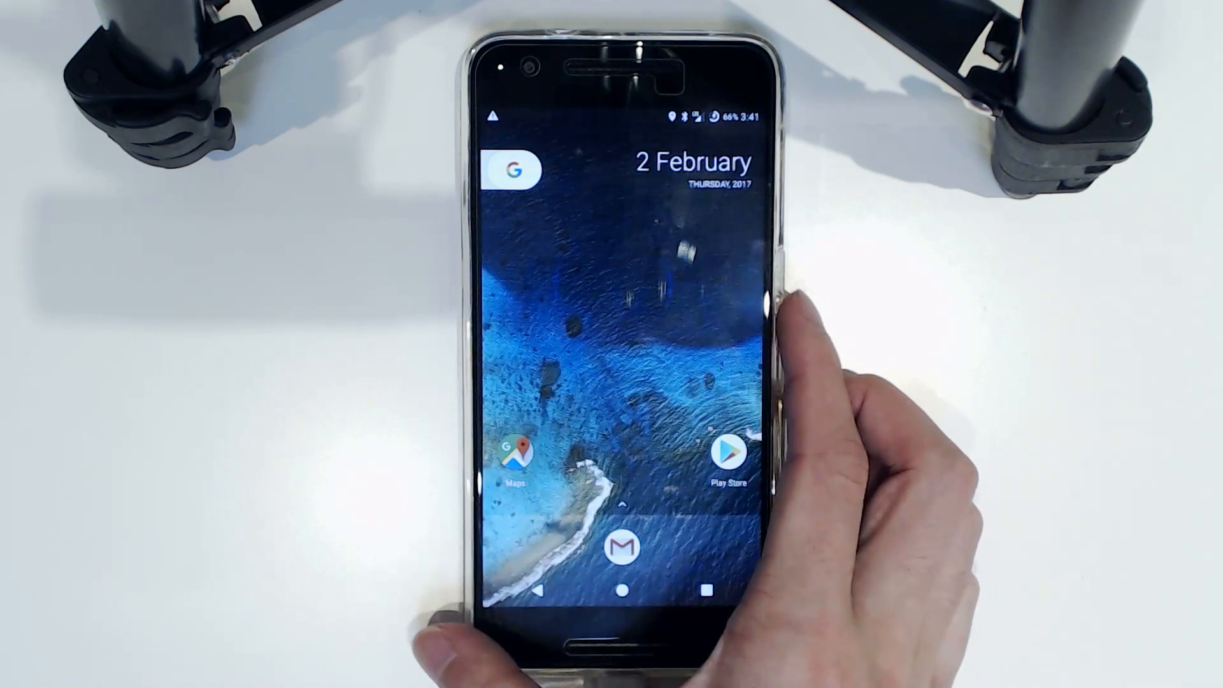